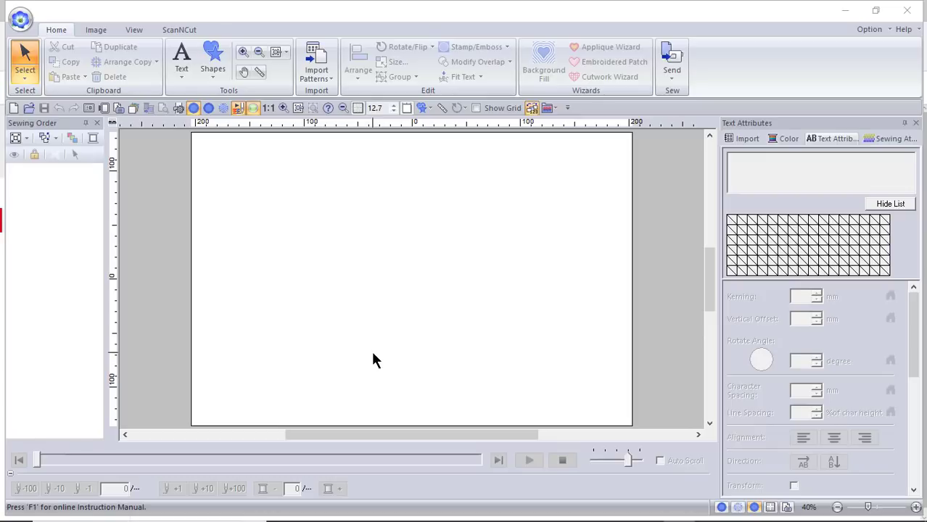
mouse_move(365, 369)
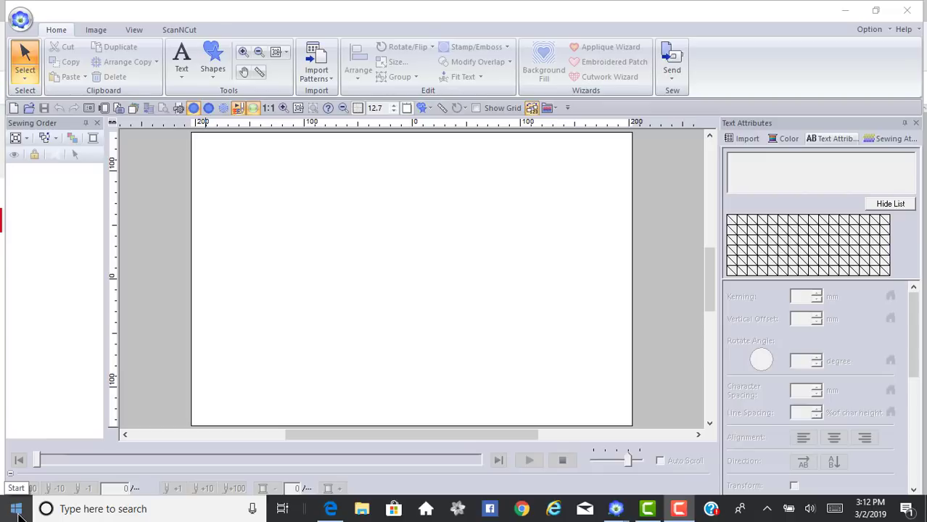
Launch Stitch Design Factory from the installed programs list into a new untitled design.
click(13, 507)
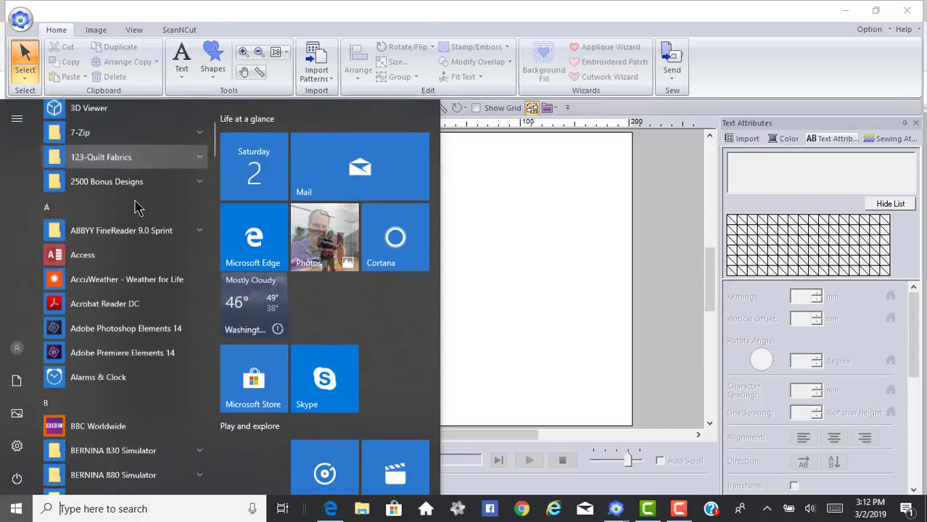
scroll(down, 3)
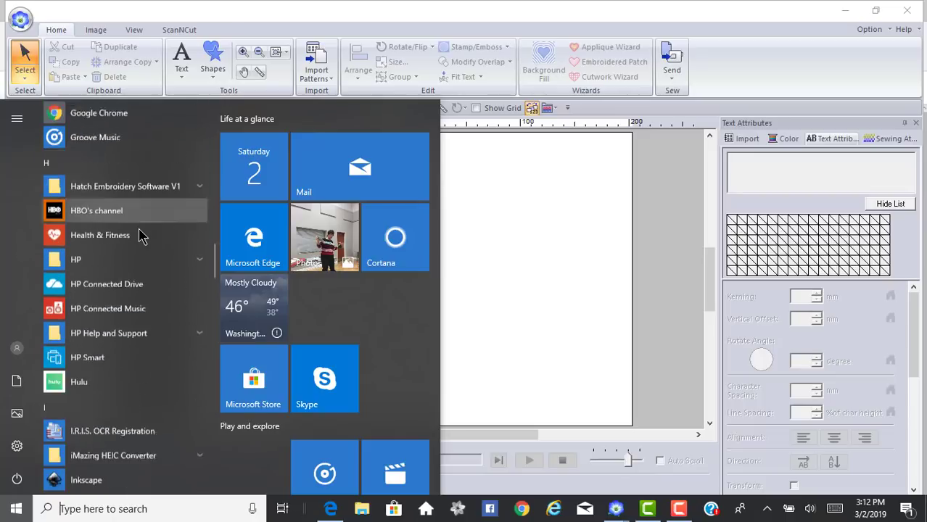
scroll(down, 3)
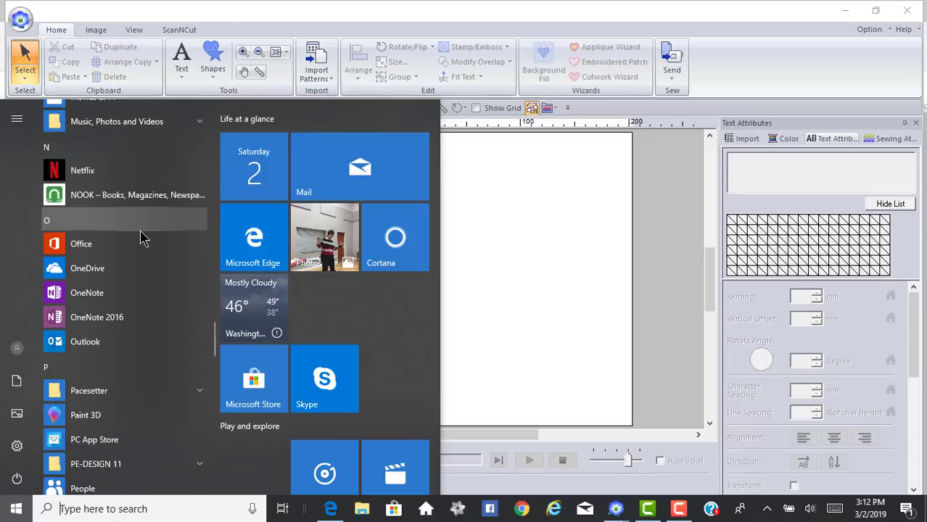
scroll(down, 3)
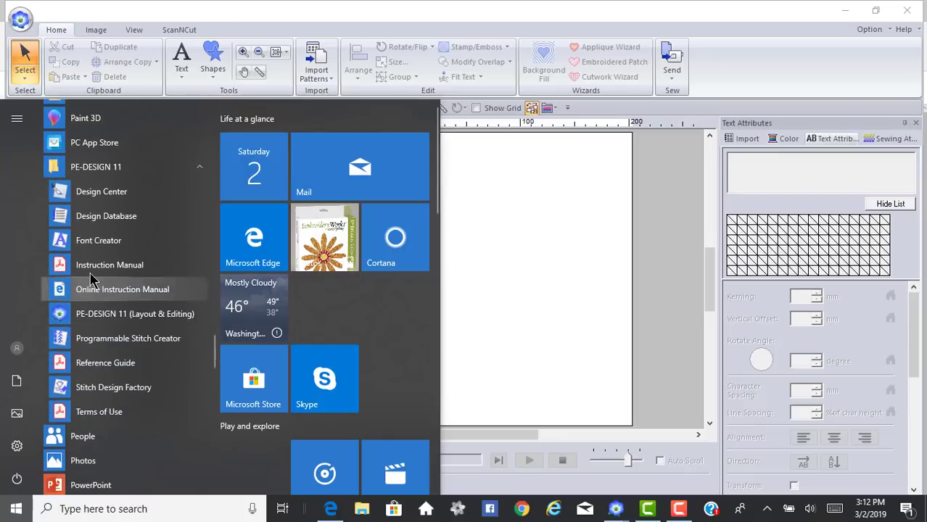
mouse_move(98, 395)
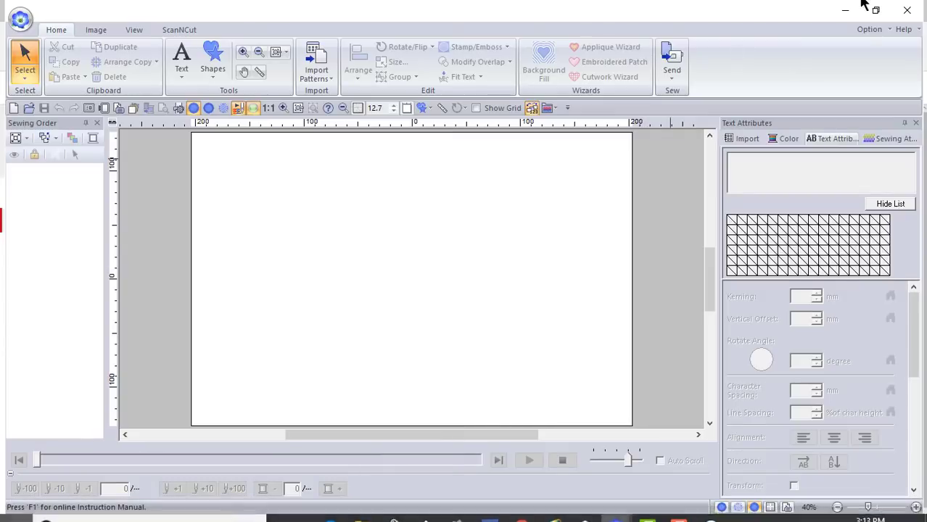
click(870, 29)
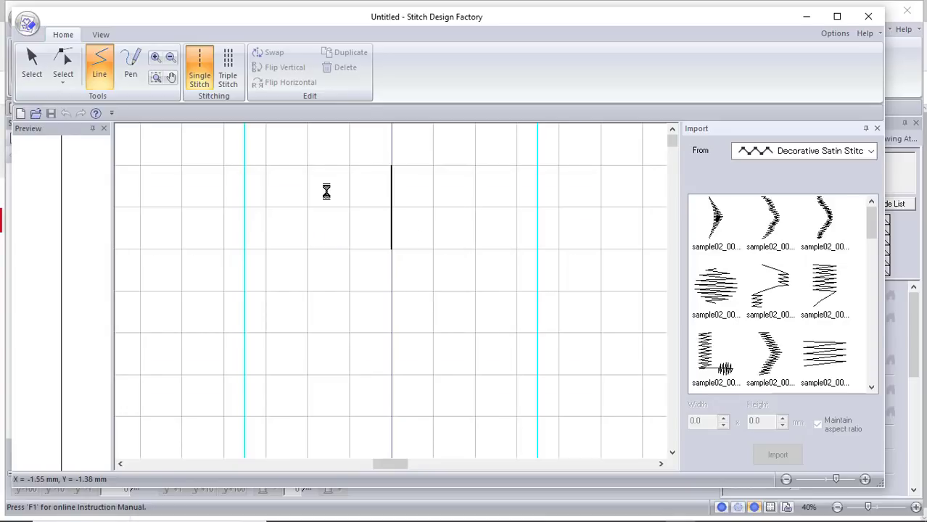
mouse_move(329, 187)
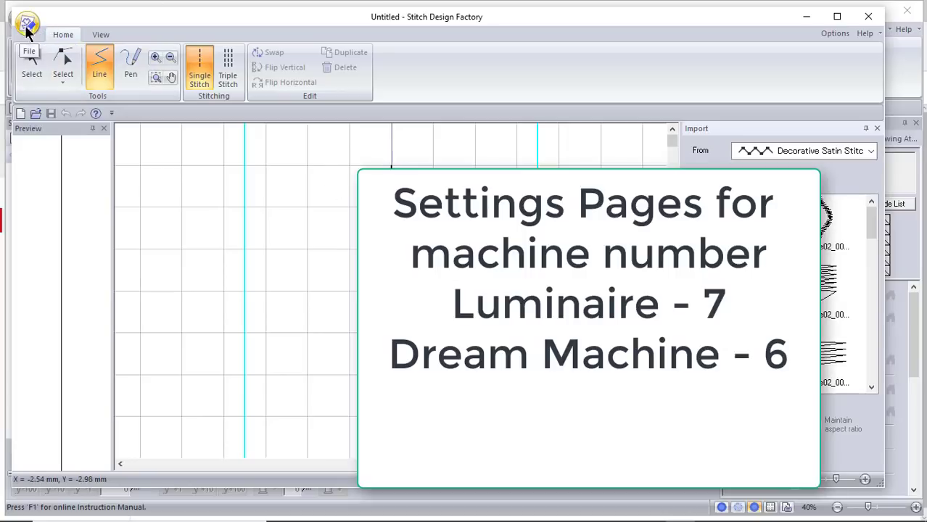
Bring up the Options settings and review the system unit (millimetres) page.
click(24, 18)
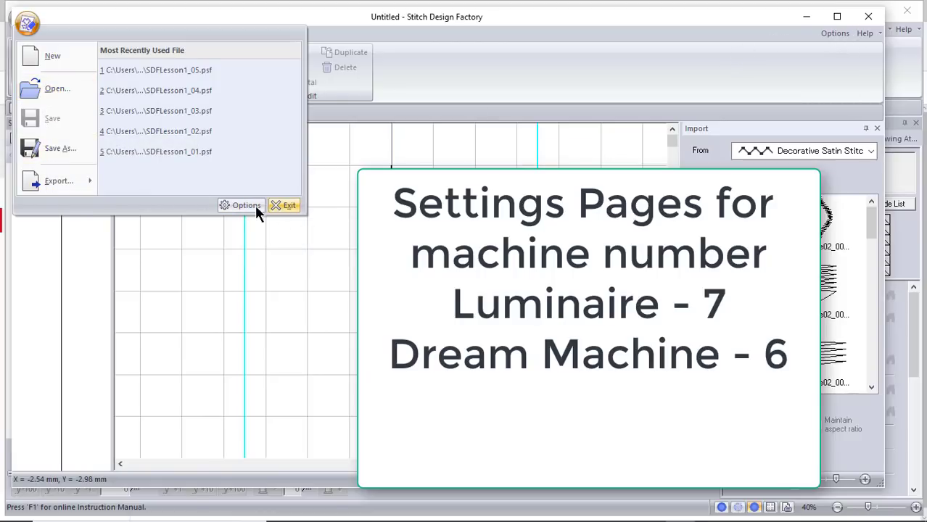
click(245, 206)
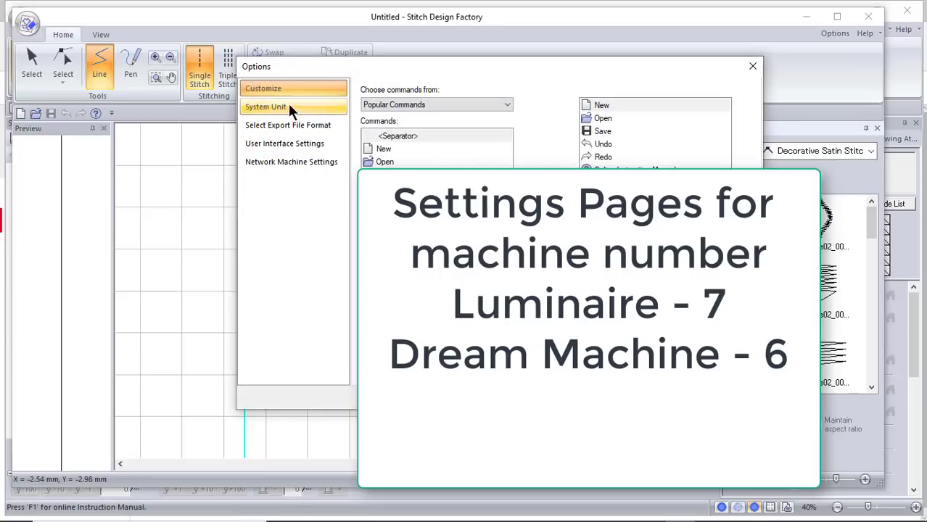
click(264, 89)
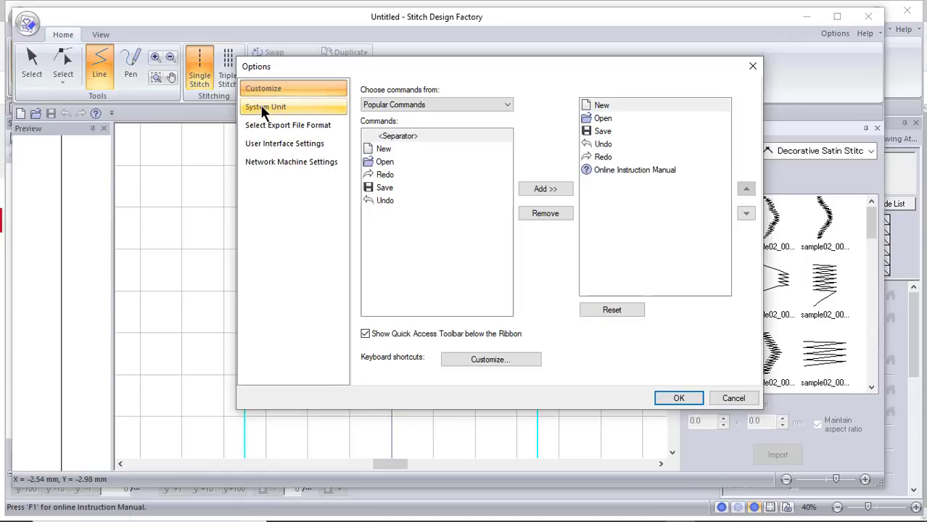
click(273, 107)
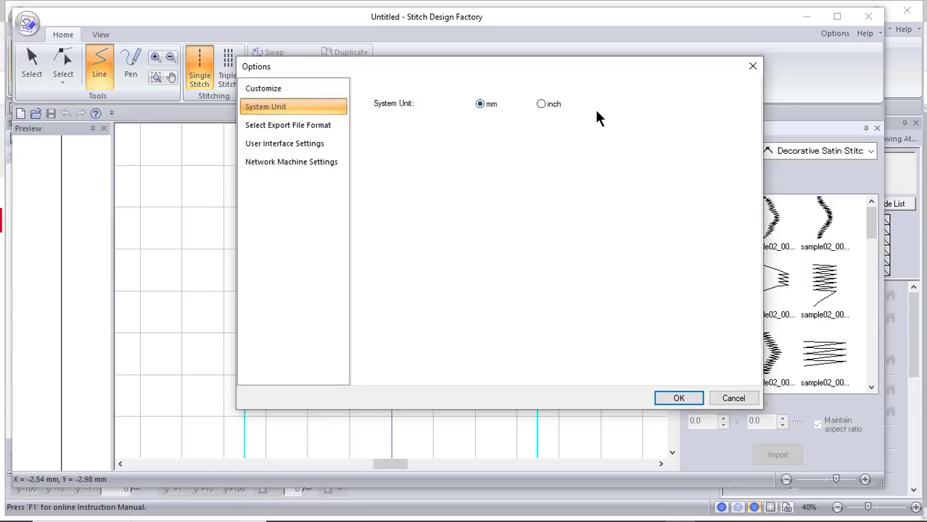
mouse_move(305, 133)
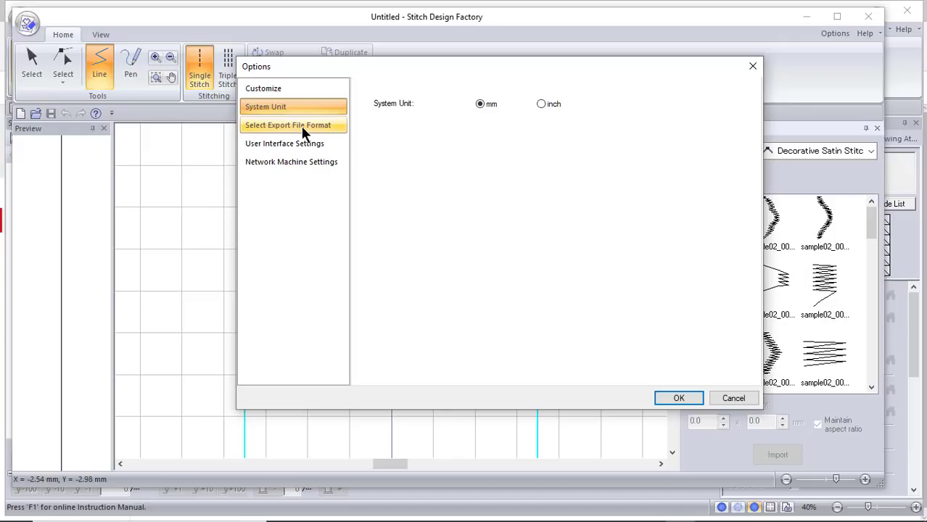
Revert the export file format to the default PMV and acknowledge the confirmation.
click(293, 125)
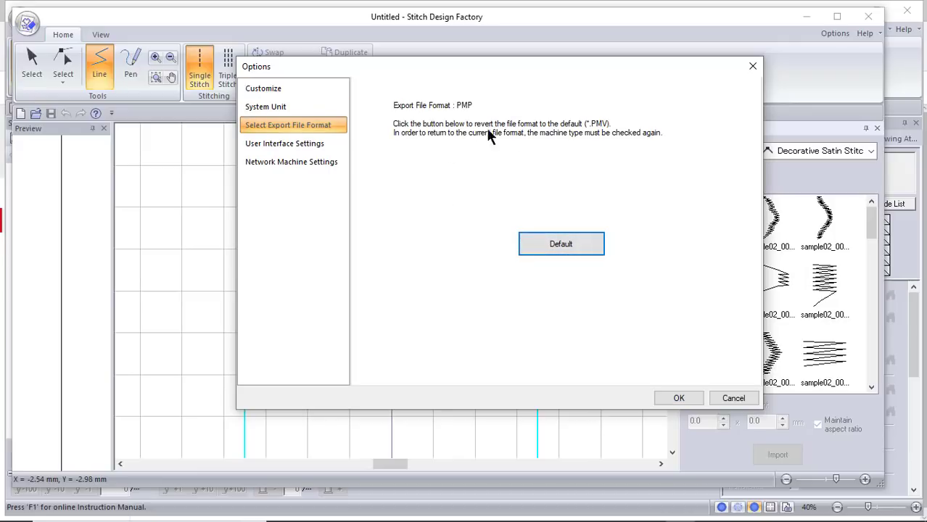
click(560, 243)
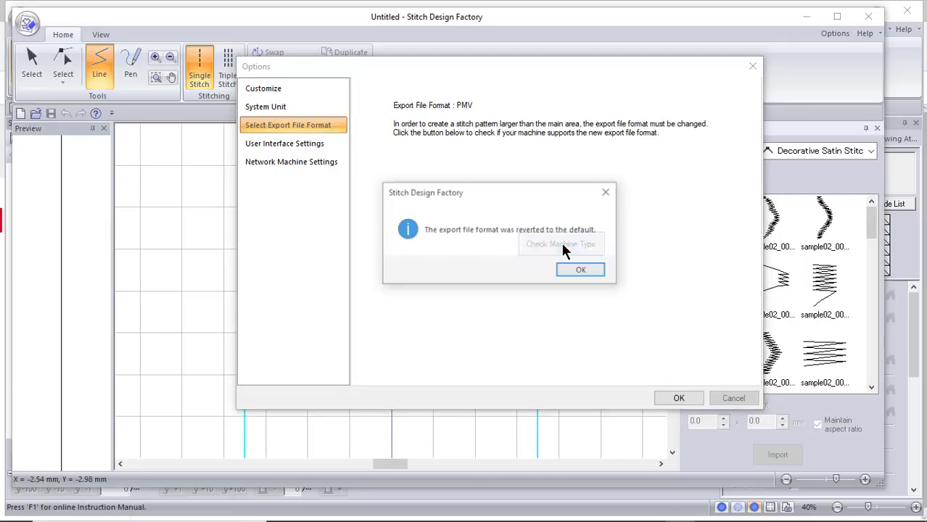
click(580, 268)
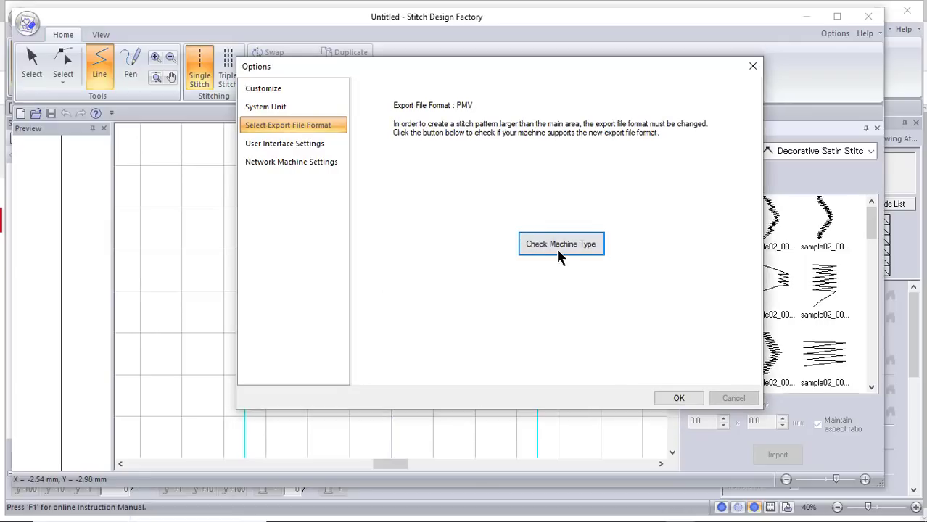
Check the machine type by entering machine number 474 and verifying it.
click(560, 243)
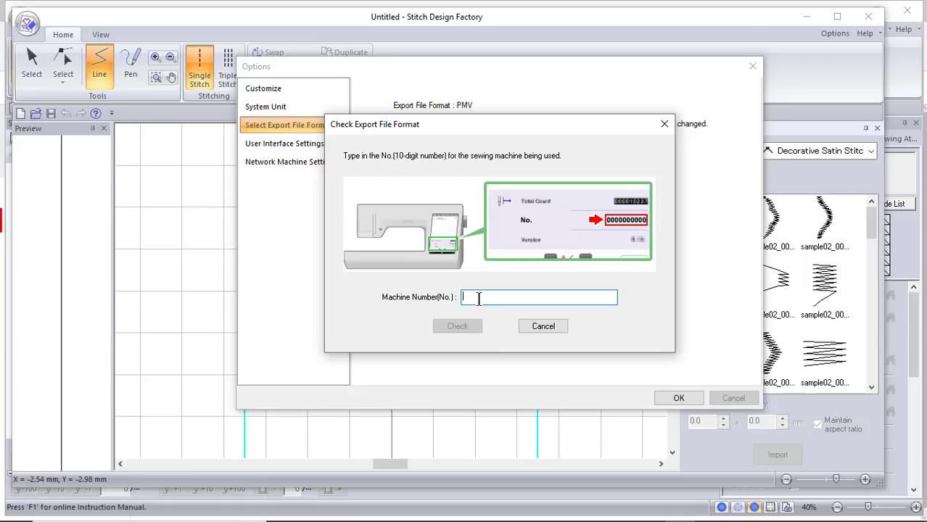
text(474)
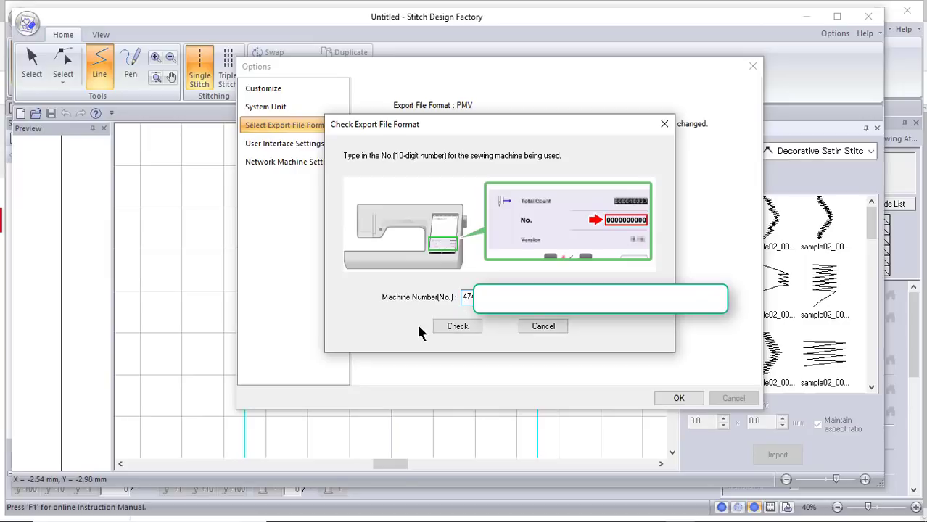
click(457, 325)
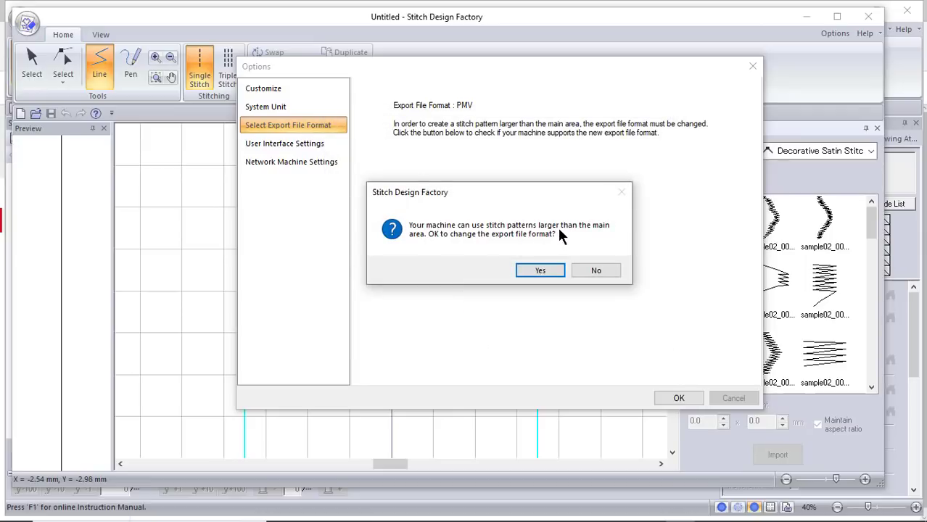
mouse_move(583, 232)
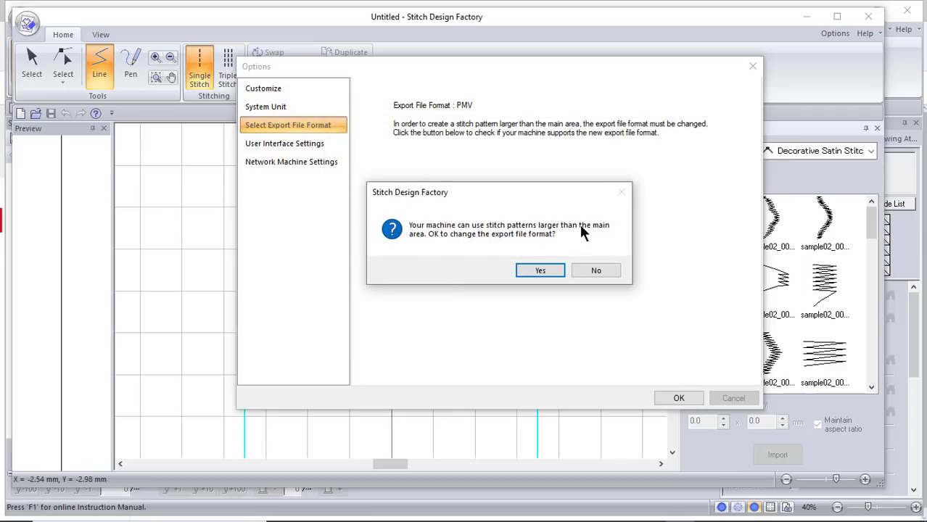
mouse_move(493, 266)
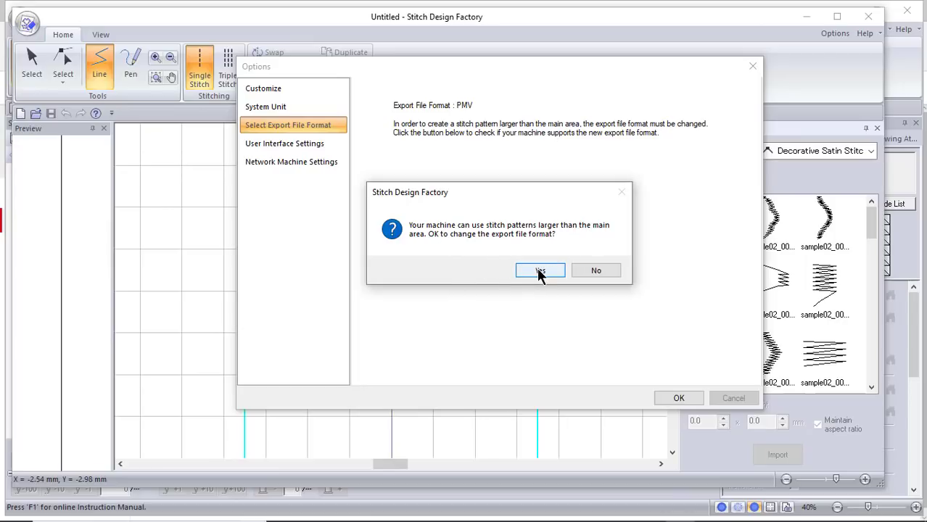
Accept changing the export format to PMP and close the Options settings.
click(539, 271)
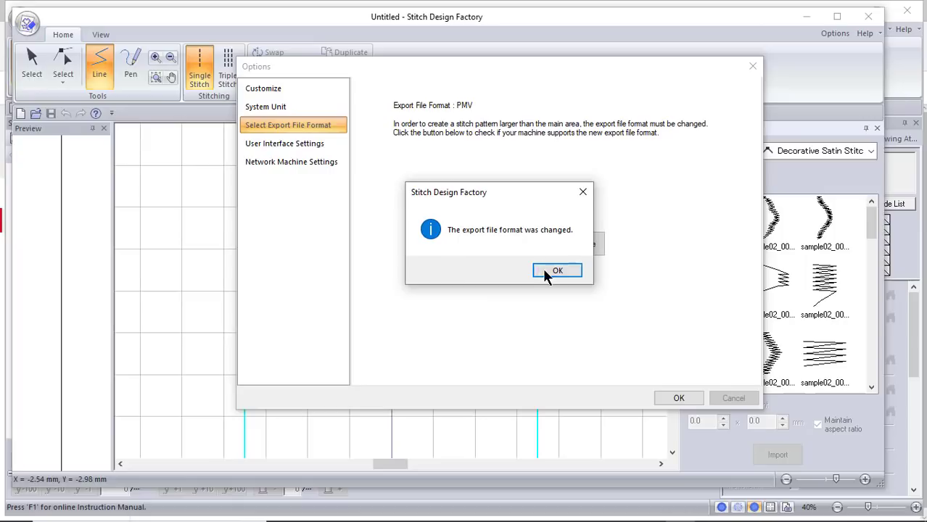
mouse_move(499, 119)
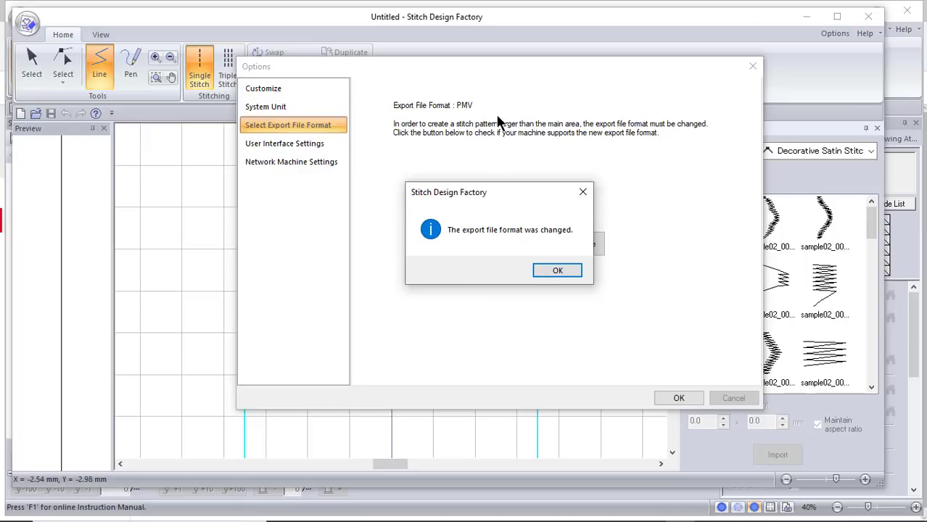
mouse_move(502, 100)
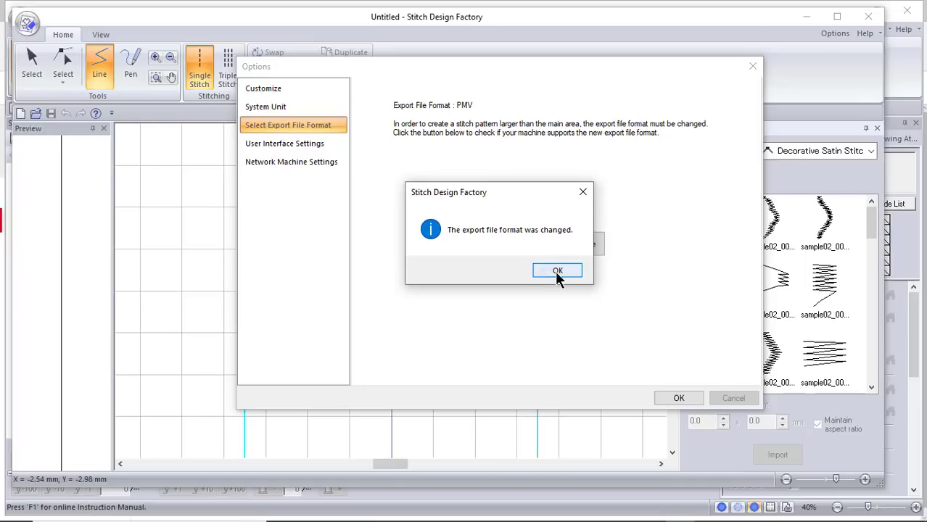
click(557, 271)
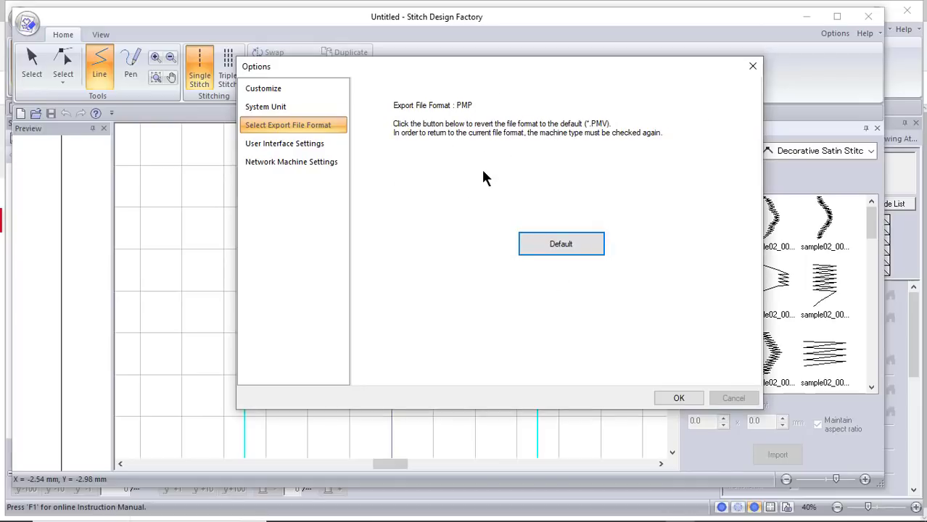
mouse_move(474, 182)
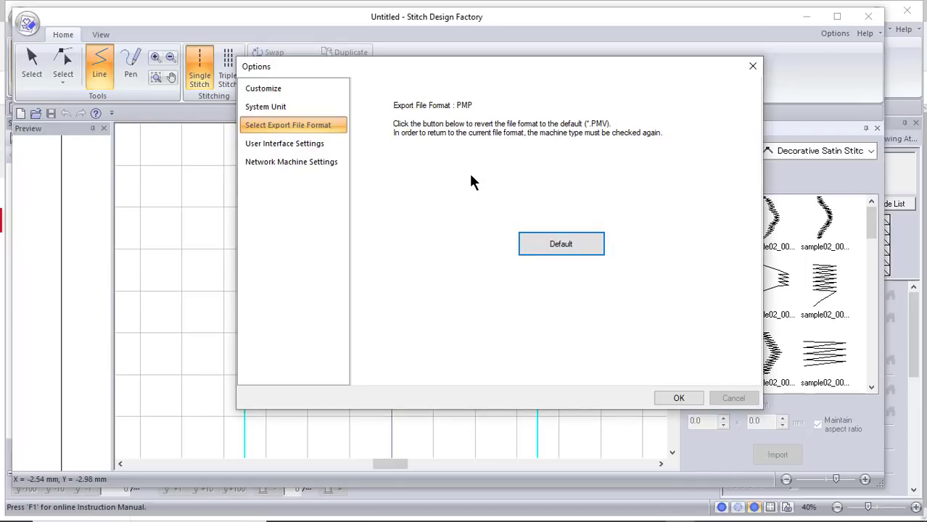
mouse_move(464, 151)
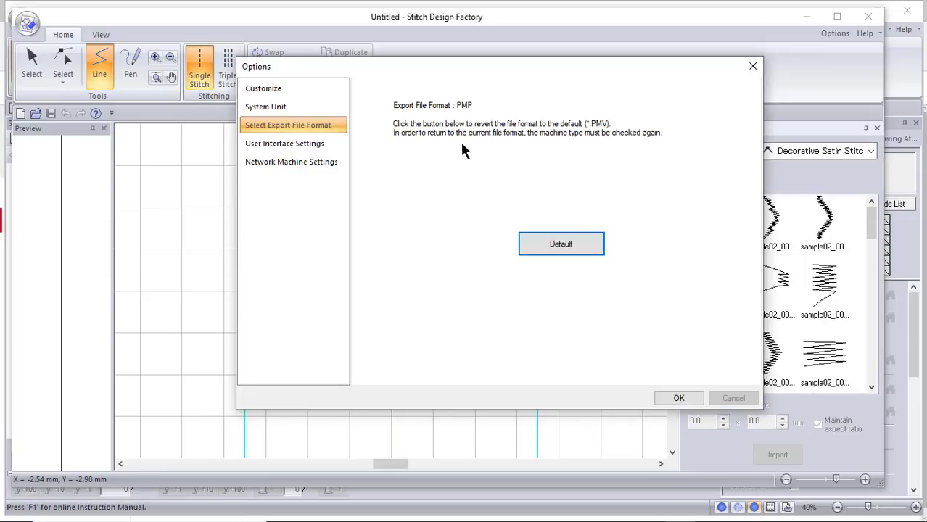
mouse_move(667, 397)
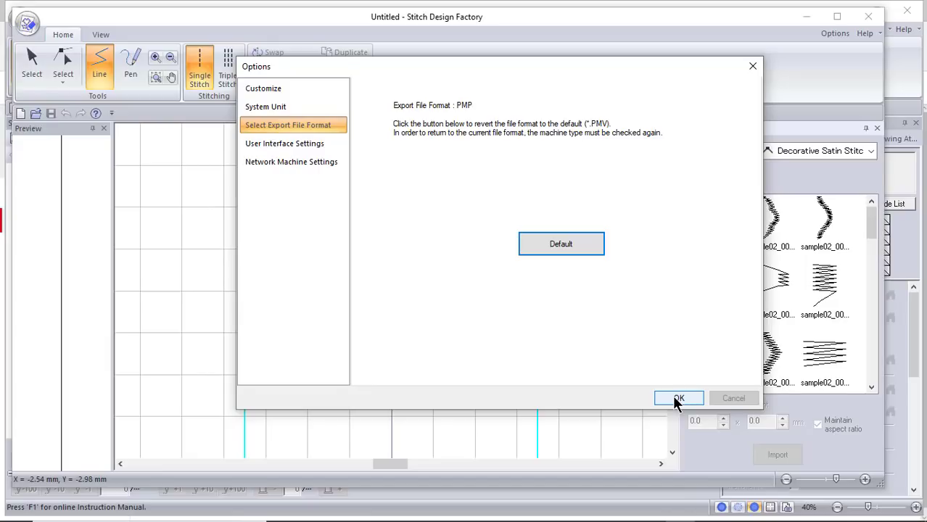
click(679, 398)
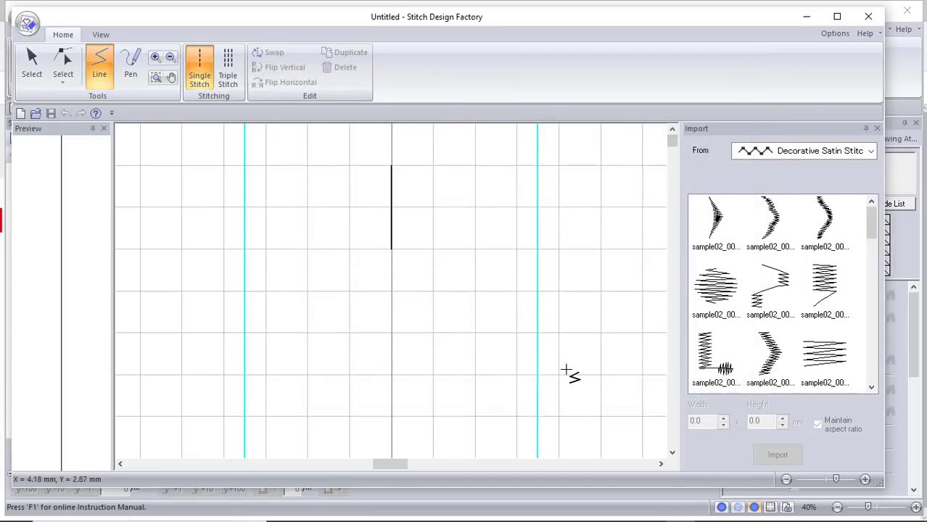
mouse_move(388, 165)
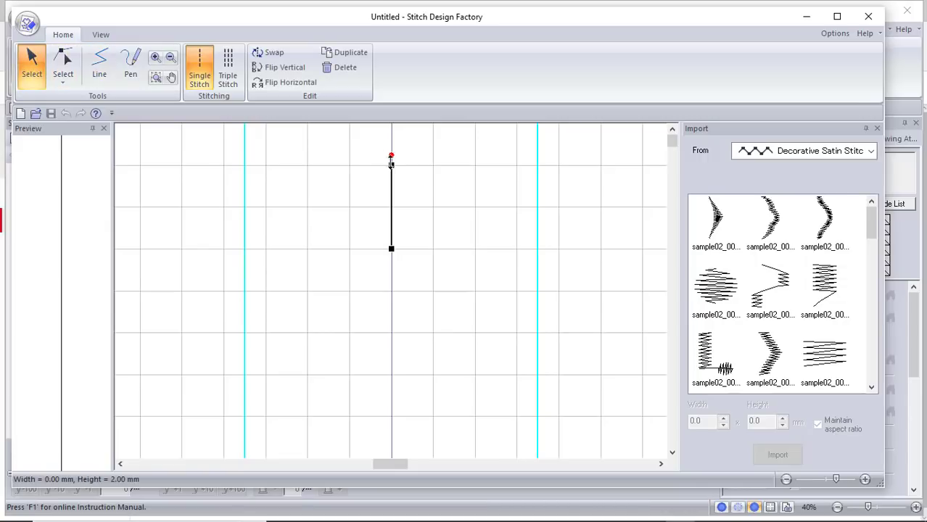
mouse_move(490, 216)
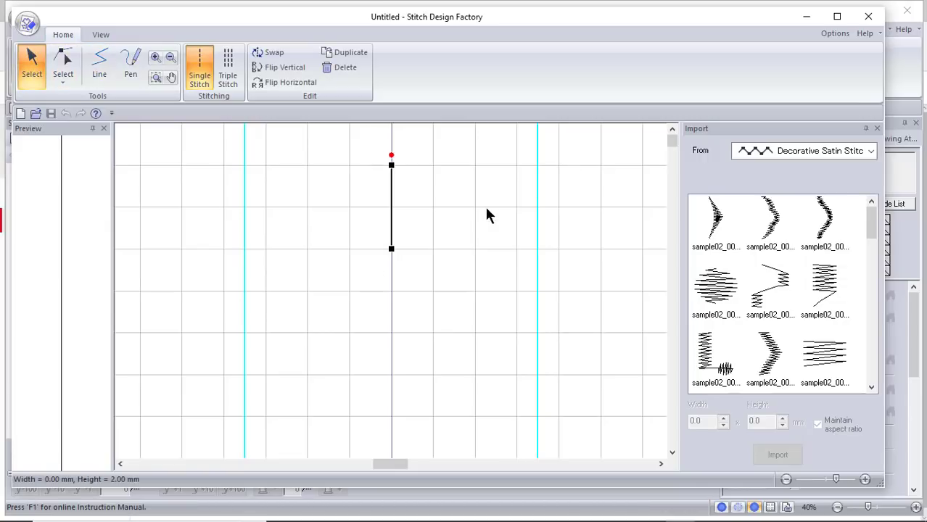
mouse_move(391, 248)
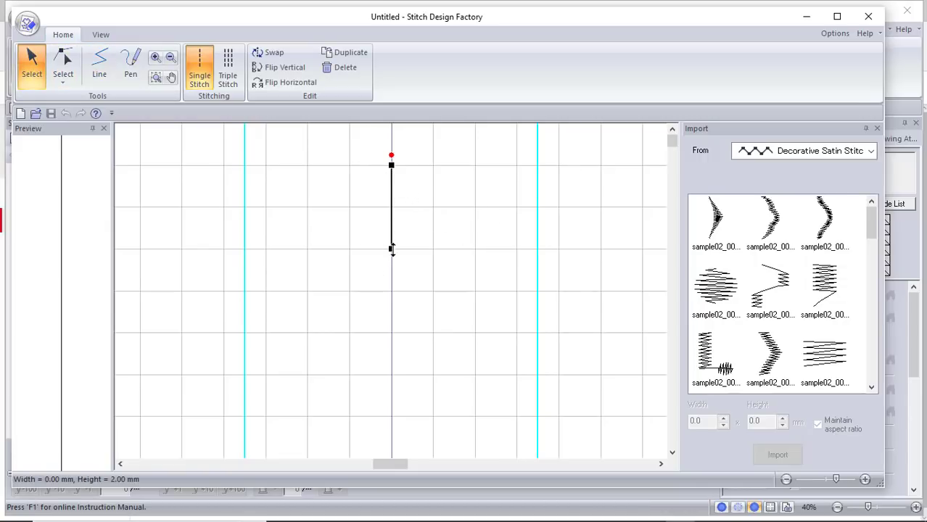
mouse_move(471, 262)
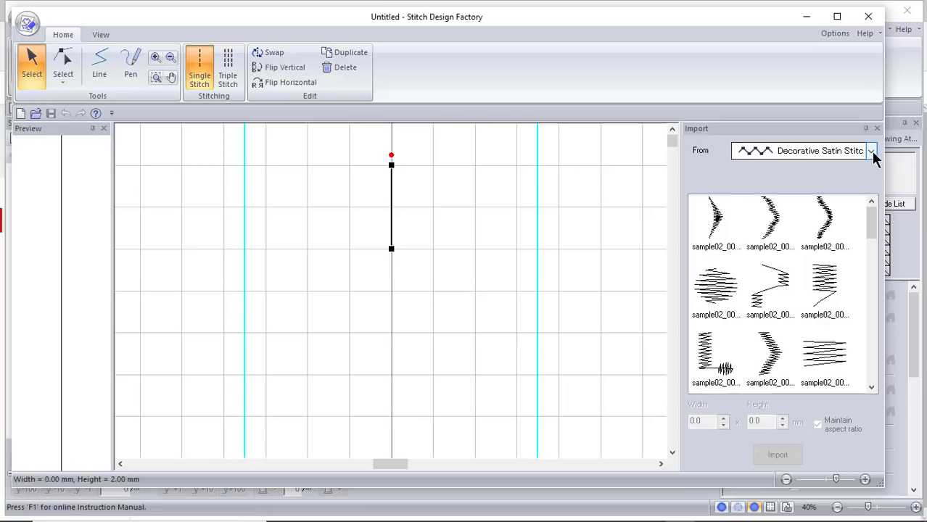
Browse the From categories and switch to the Decorative Satin Stitch samples.
click(873, 152)
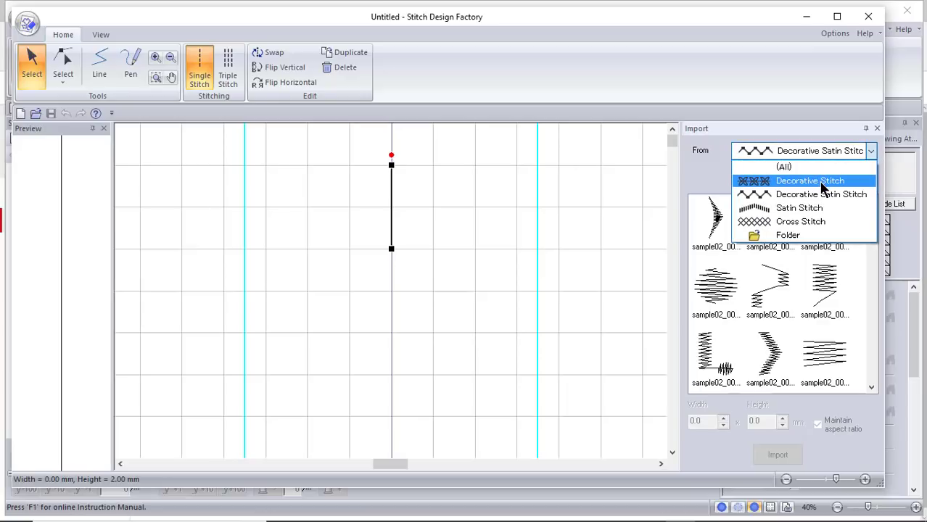
click(806, 180)
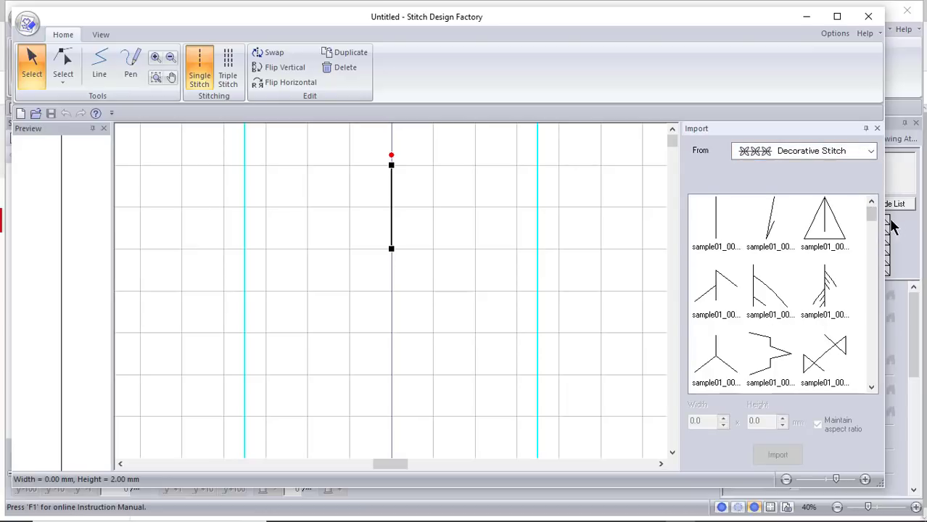
scroll(down, 3)
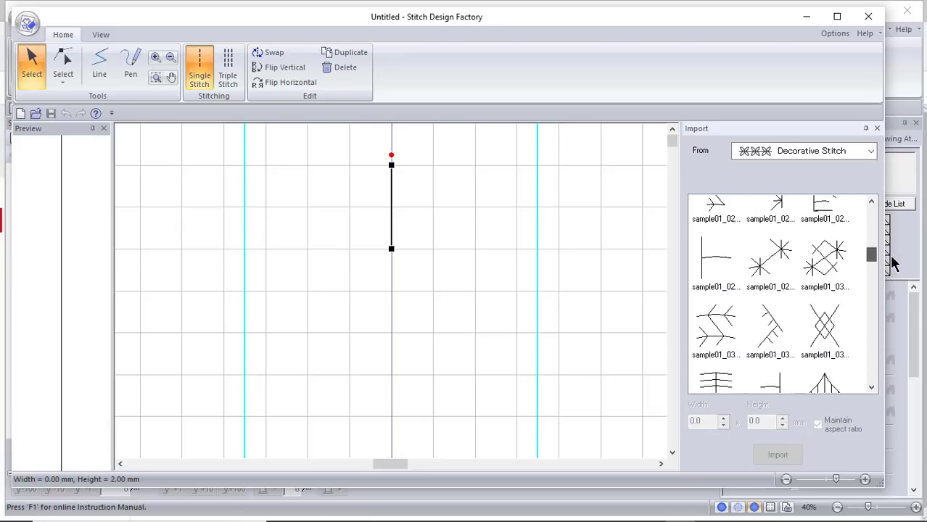
click(868, 152)
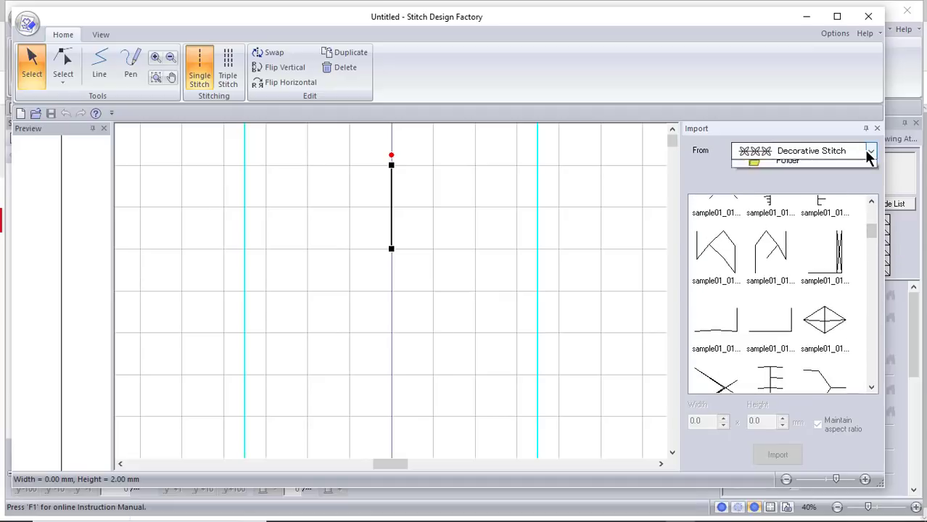
click(869, 151)
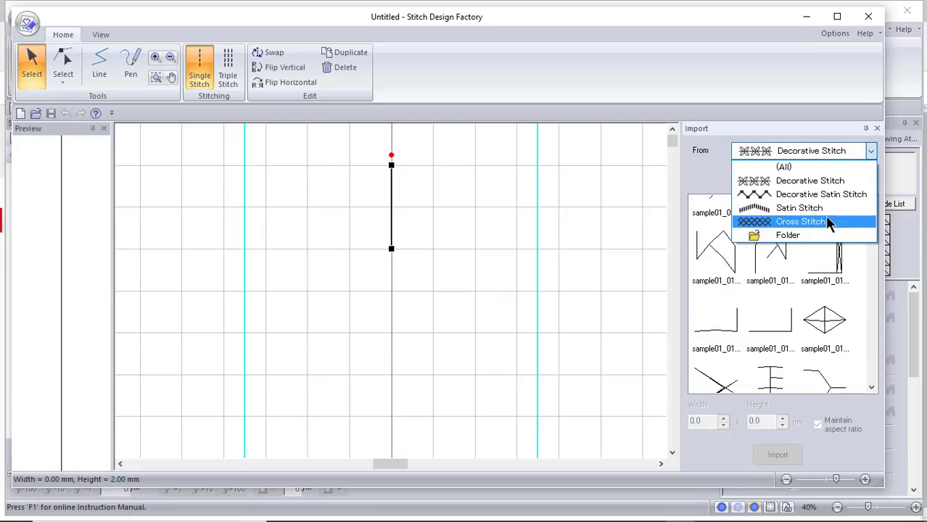
click(812, 194)
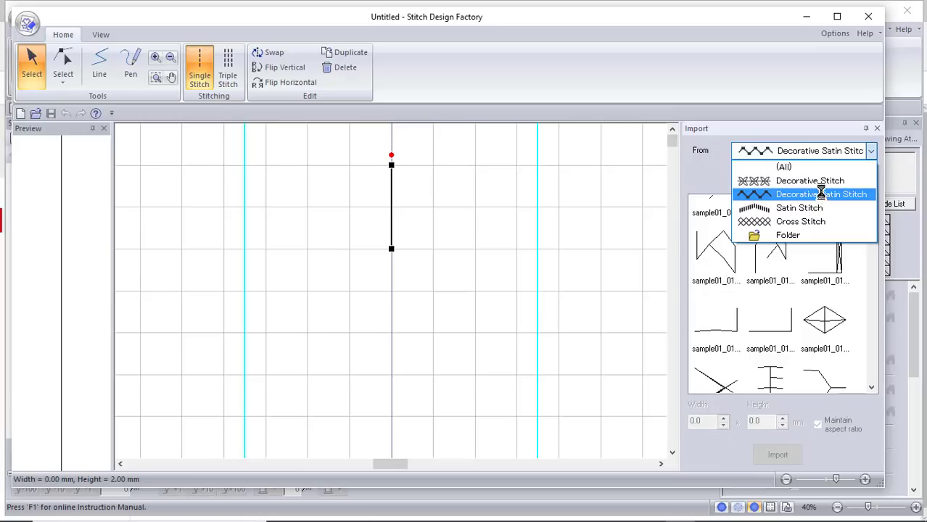
click(809, 194)
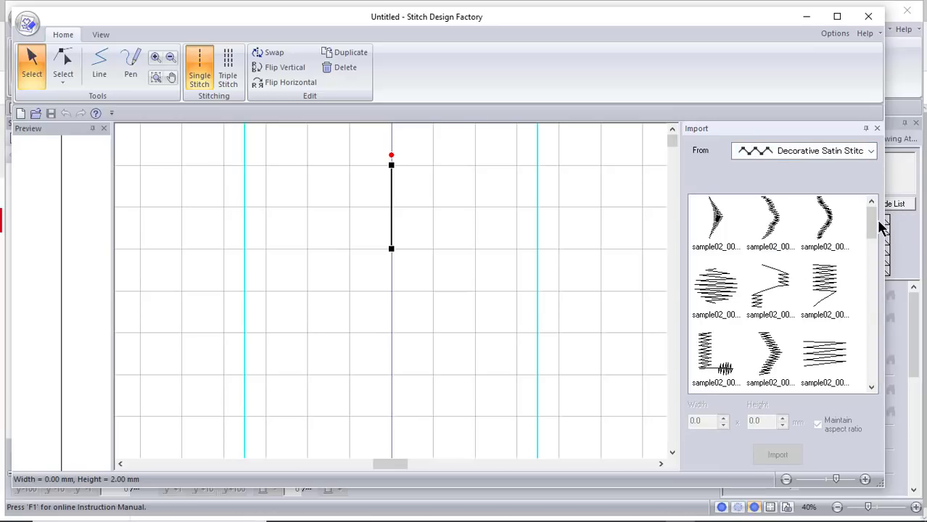
Import the narrow zigzag sample02_020 (2.8 × 4.5 mm) into the design.
scroll(down, 3)
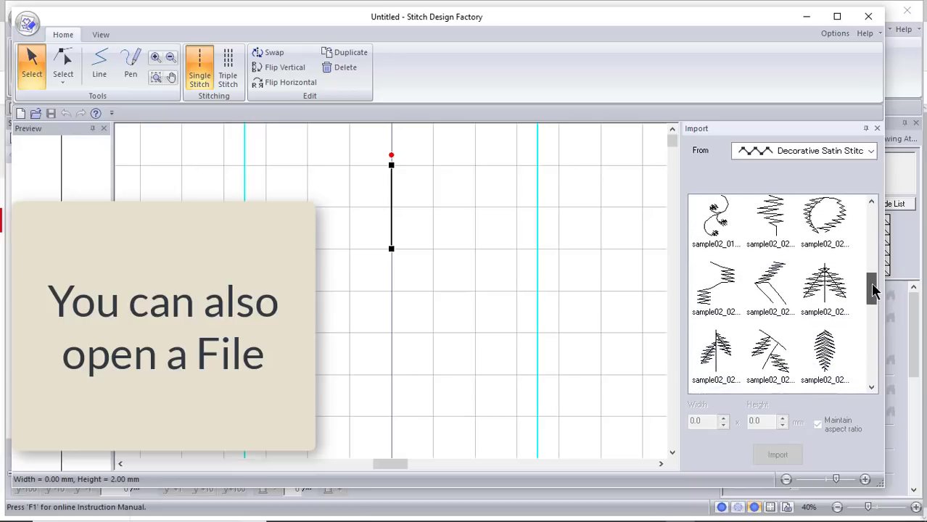
scroll(down, 3)
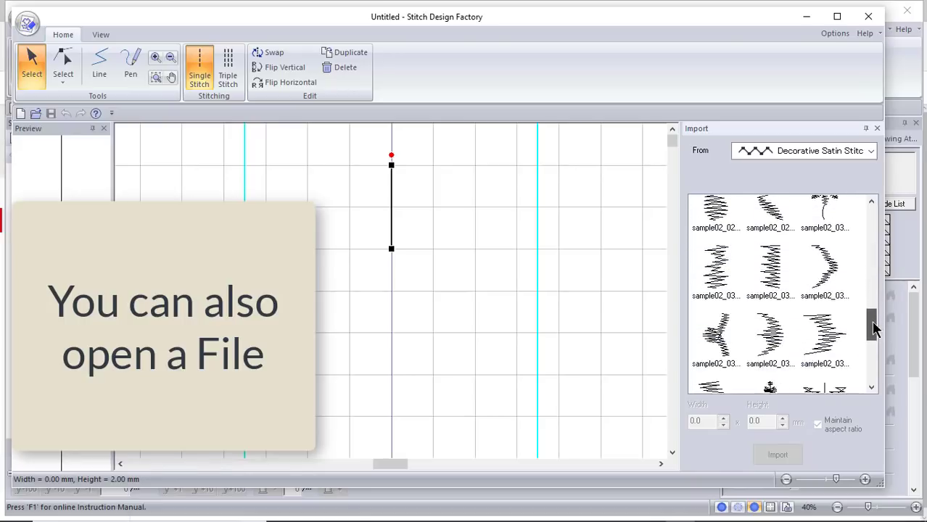
scroll(down, 3)
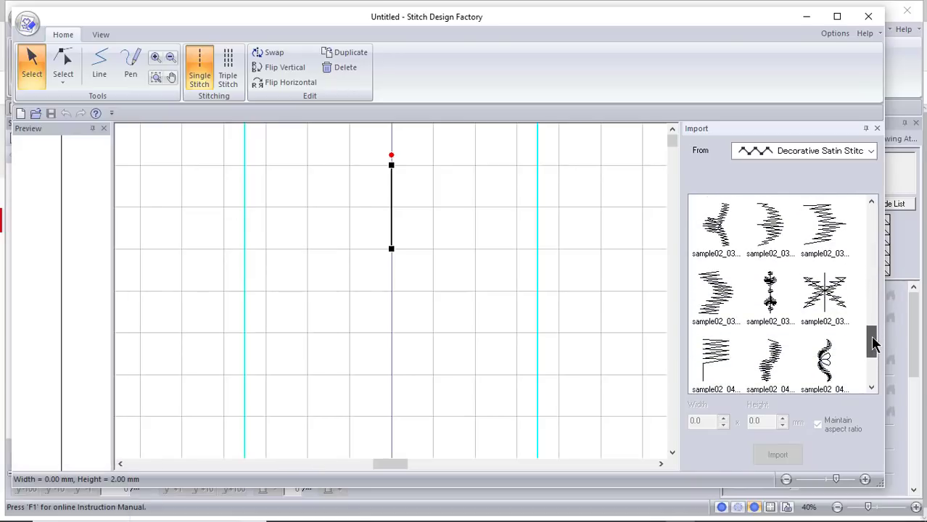
scroll(down, 3)
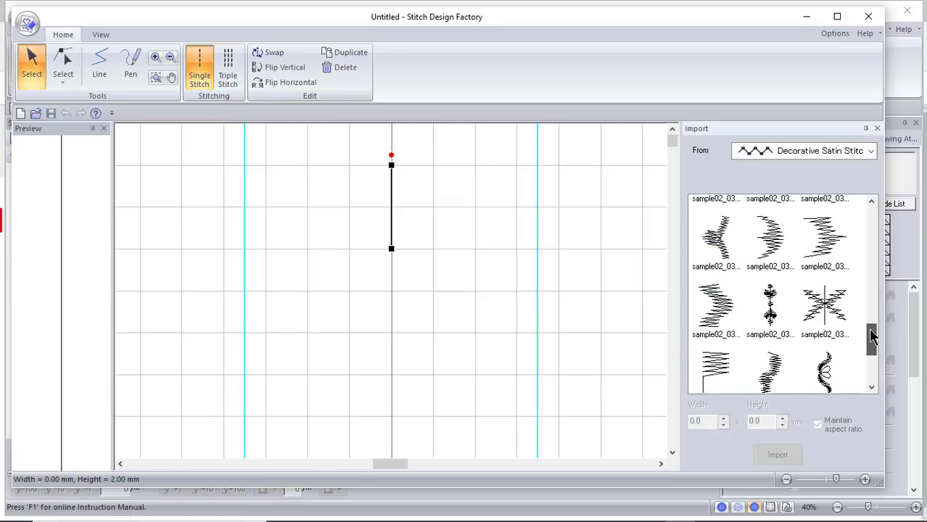
scroll(down, 3)
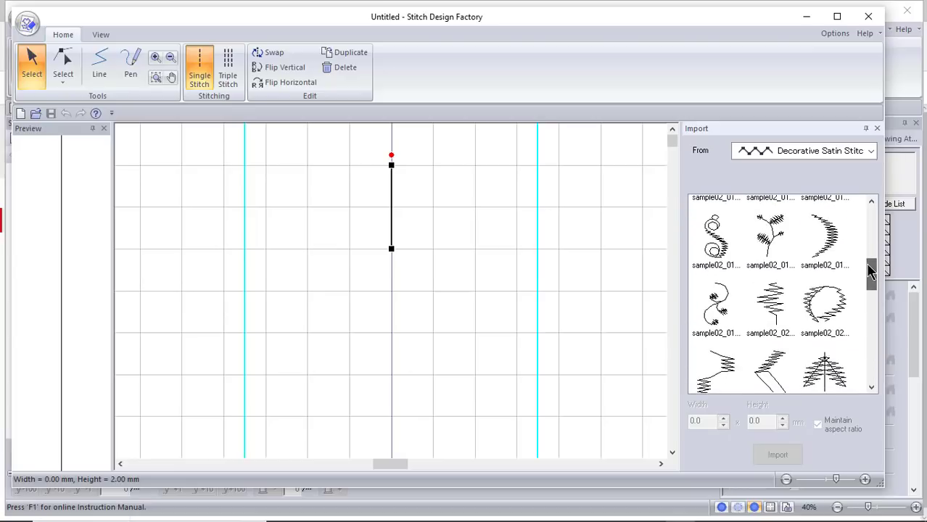
click(772, 307)
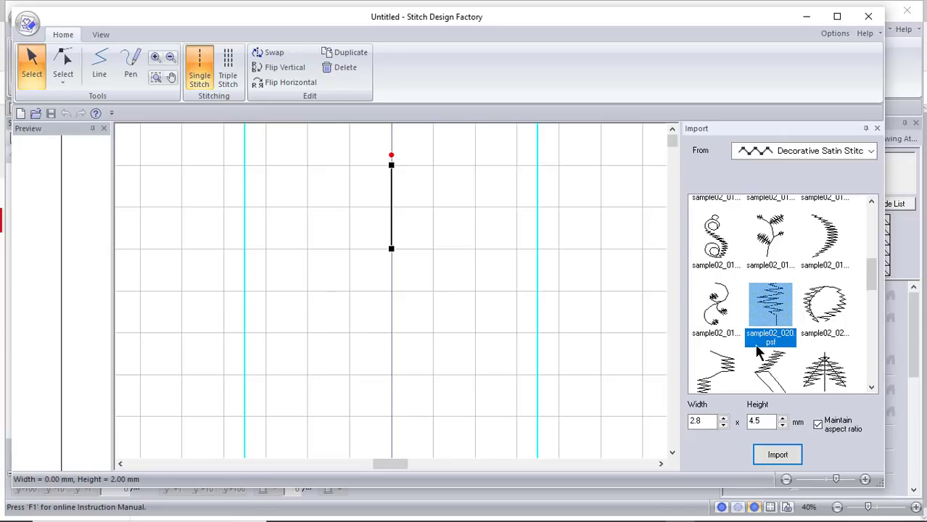
mouse_move(751, 389)
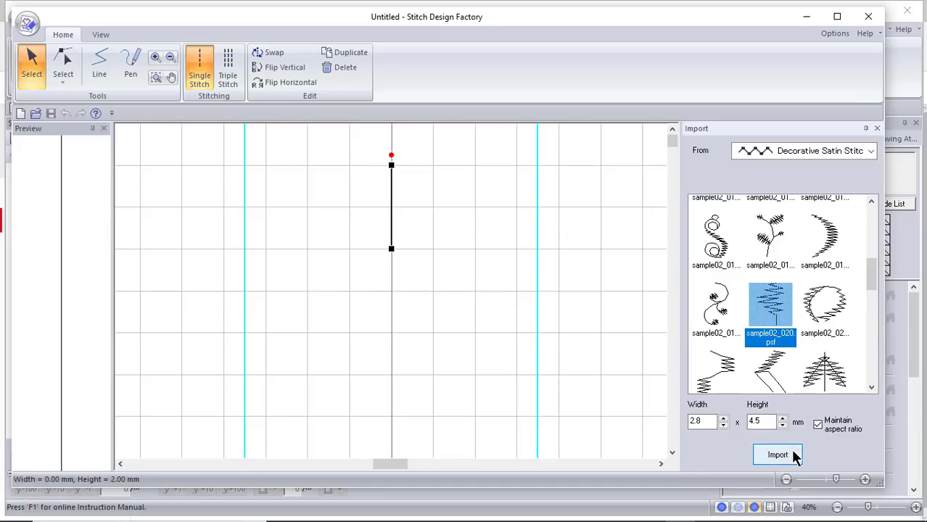
click(777, 454)
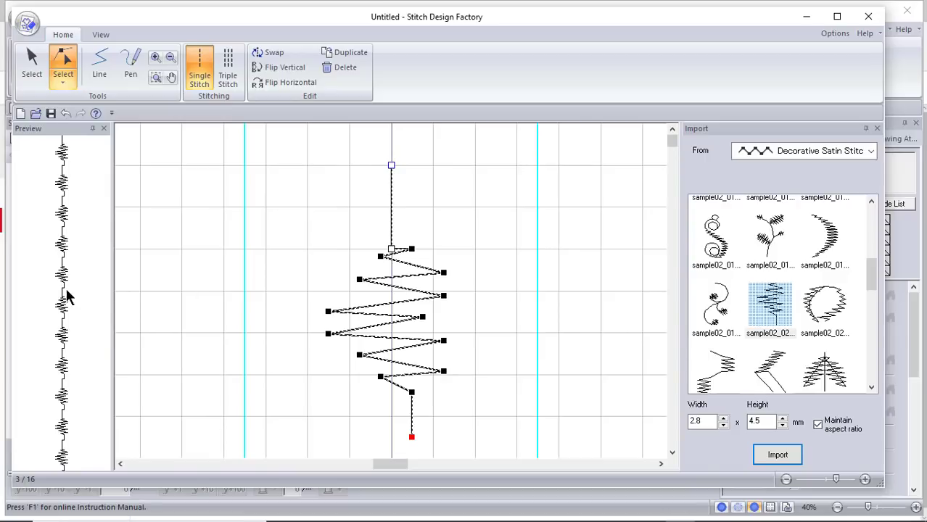
mouse_move(791, 290)
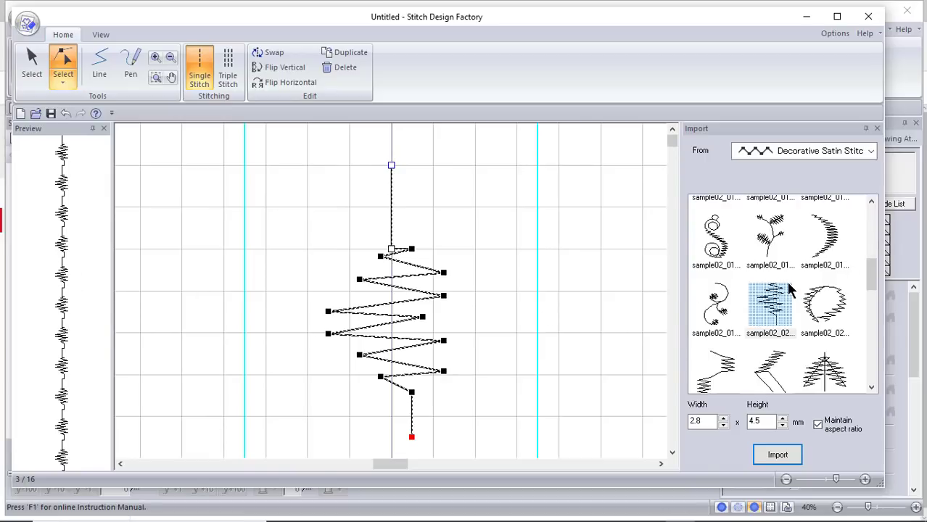
mouse_move(798, 316)
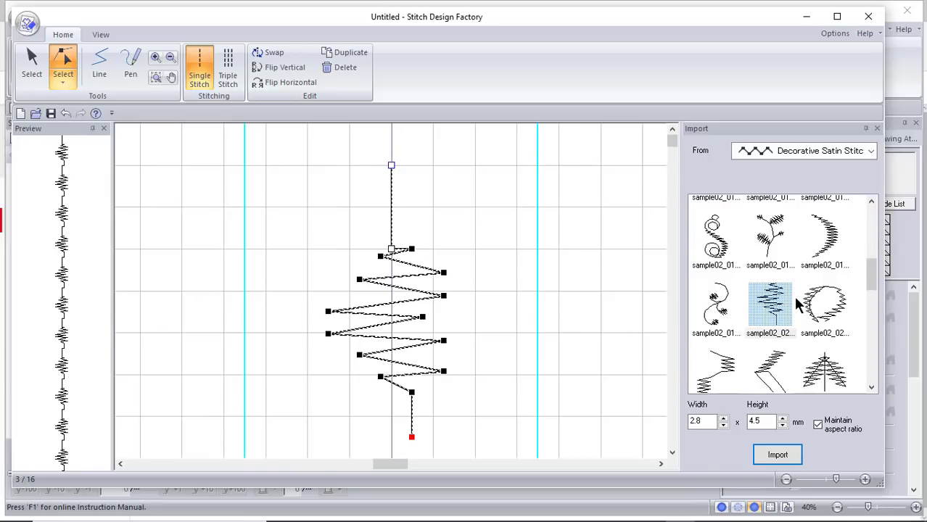
Import the star-shaped sample02_039 (7.0 × 6.5 mm) into the design.
scroll(down, 3)
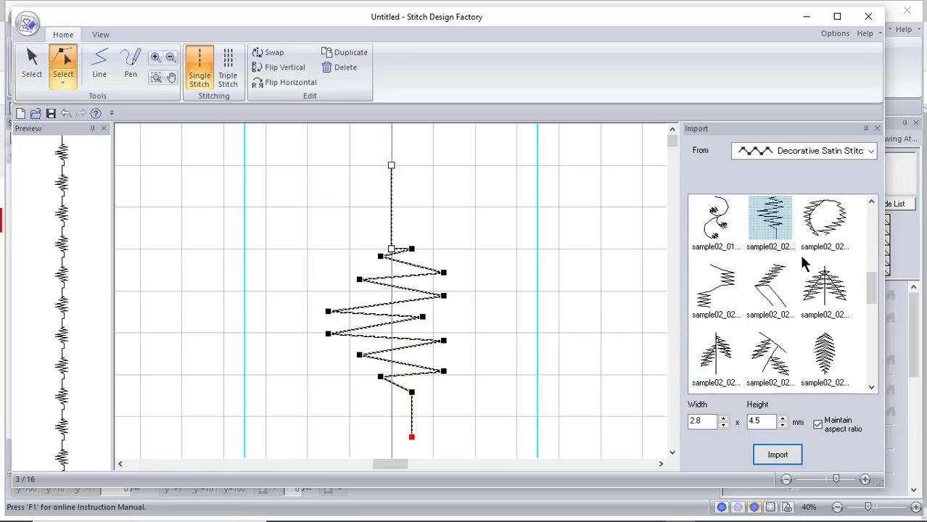
scroll(down, 3)
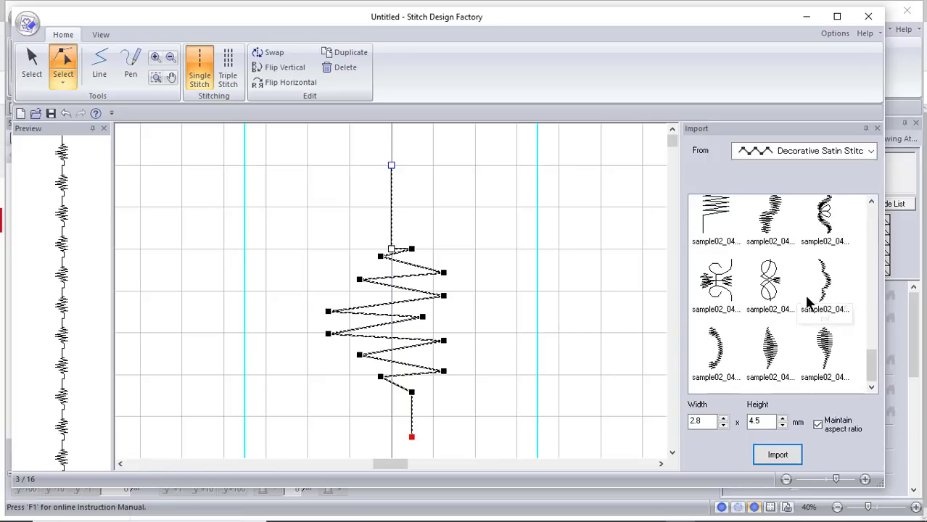
scroll(down, 3)
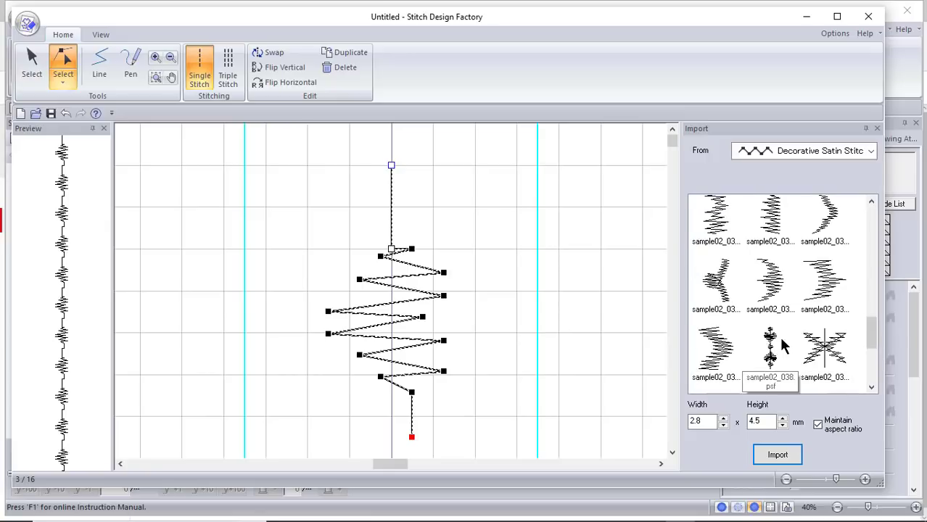
click(827, 357)
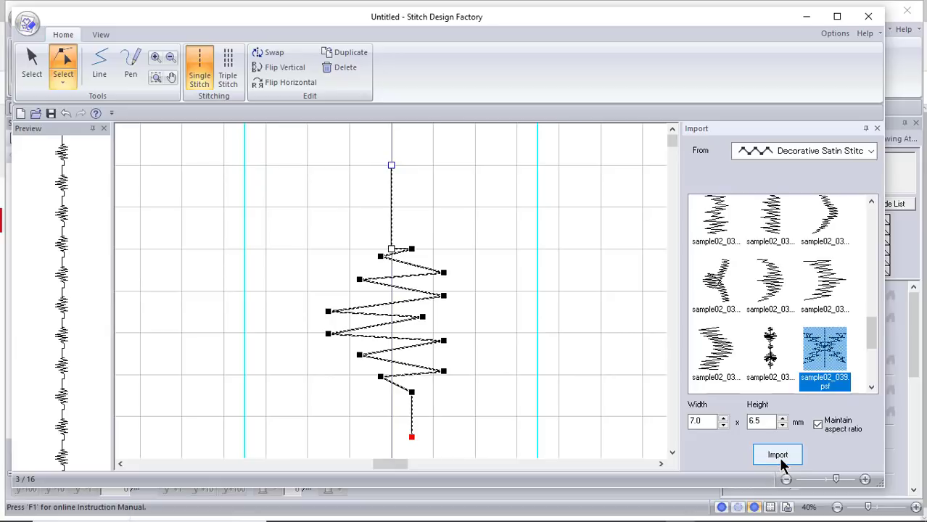
click(777, 454)
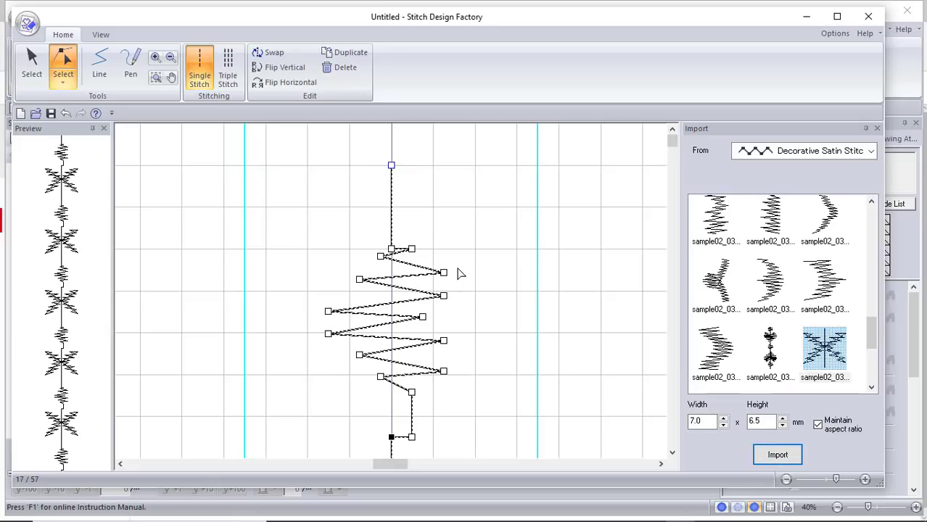
mouse_move(426, 424)
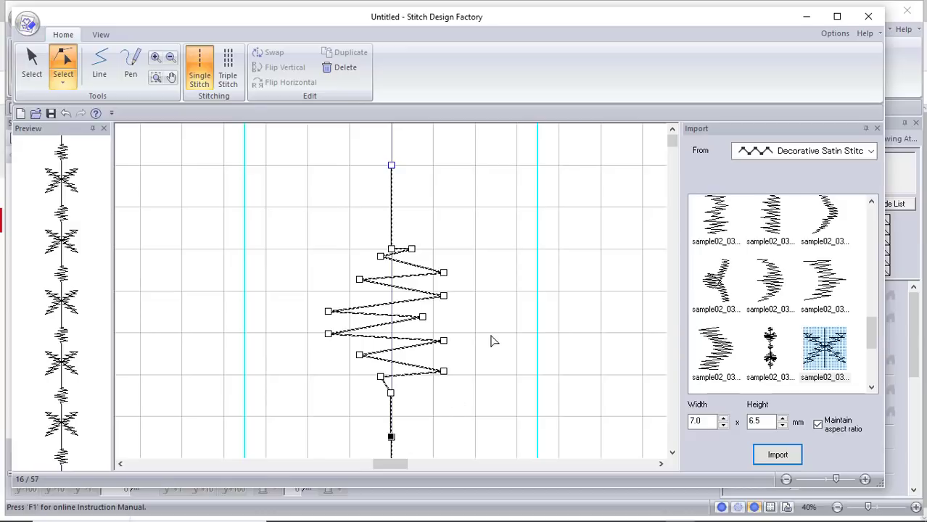
mouse_move(87, 388)
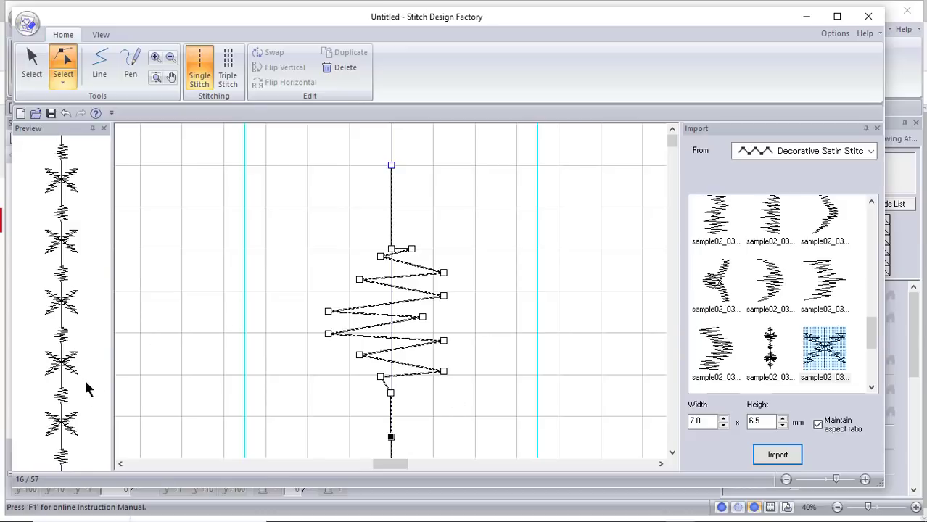
mouse_move(69, 273)
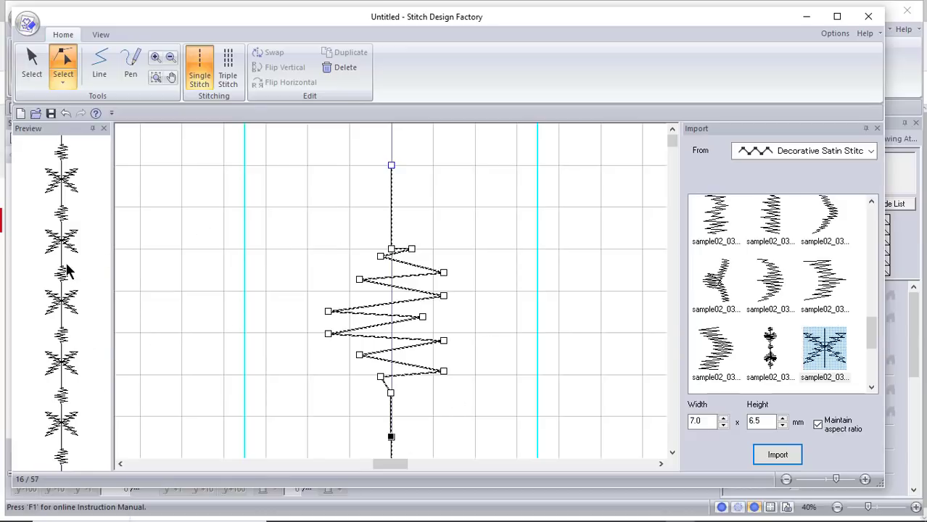
mouse_move(552, 290)
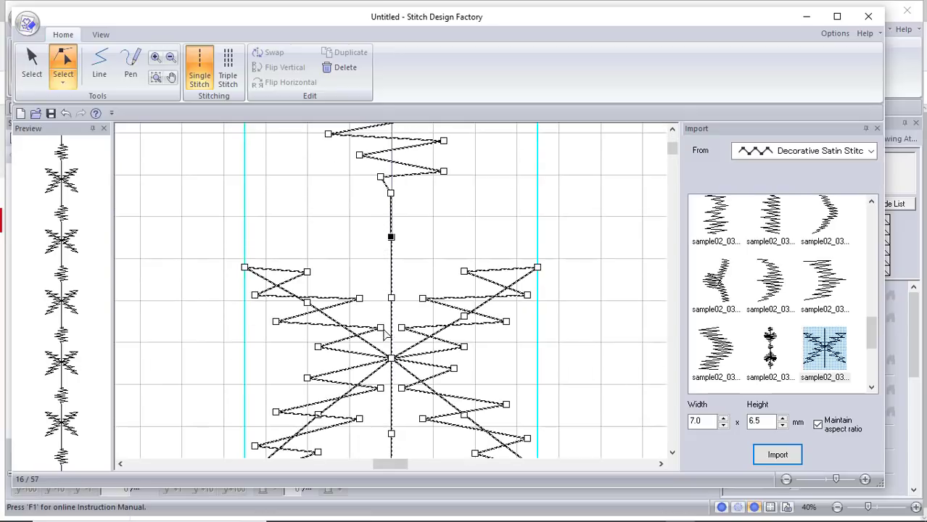
mouse_move(205, 249)
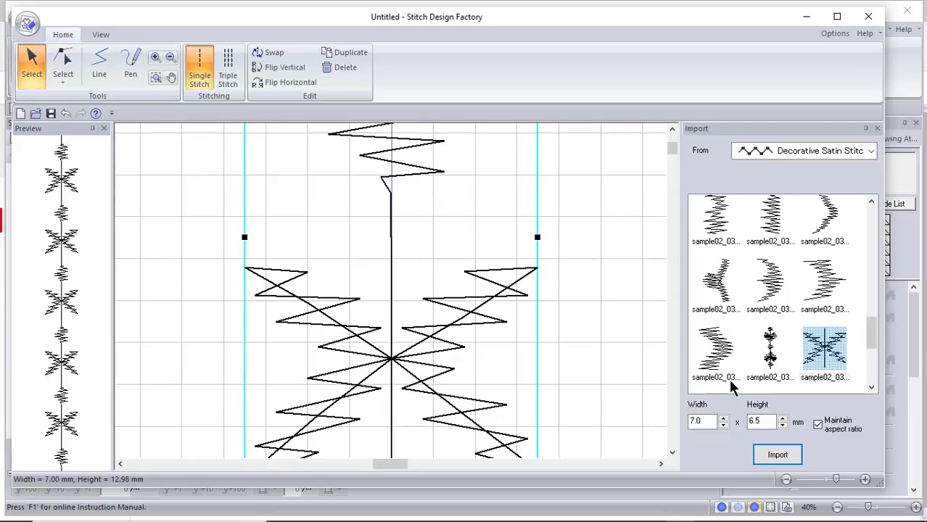
mouse_move(649, 400)
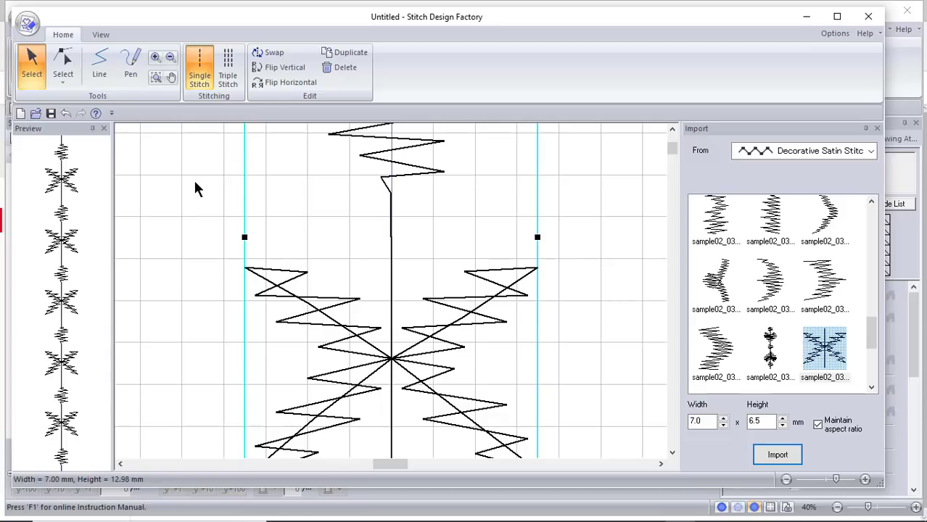
mouse_move(104, 131)
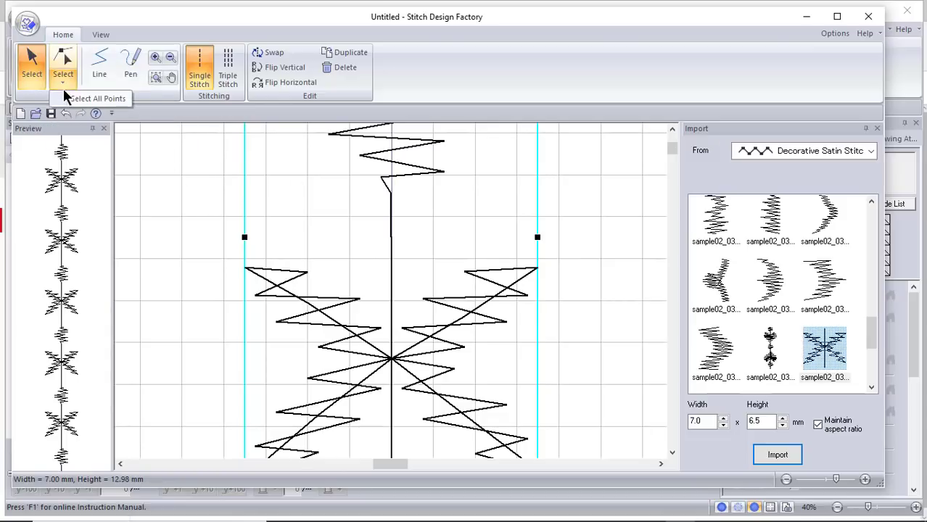
mouse_move(90, 108)
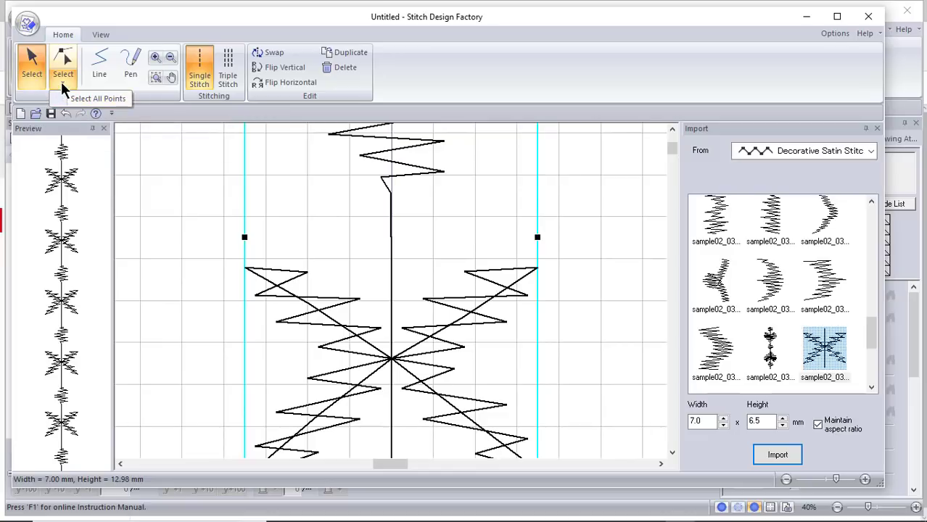
mouse_move(405, 264)
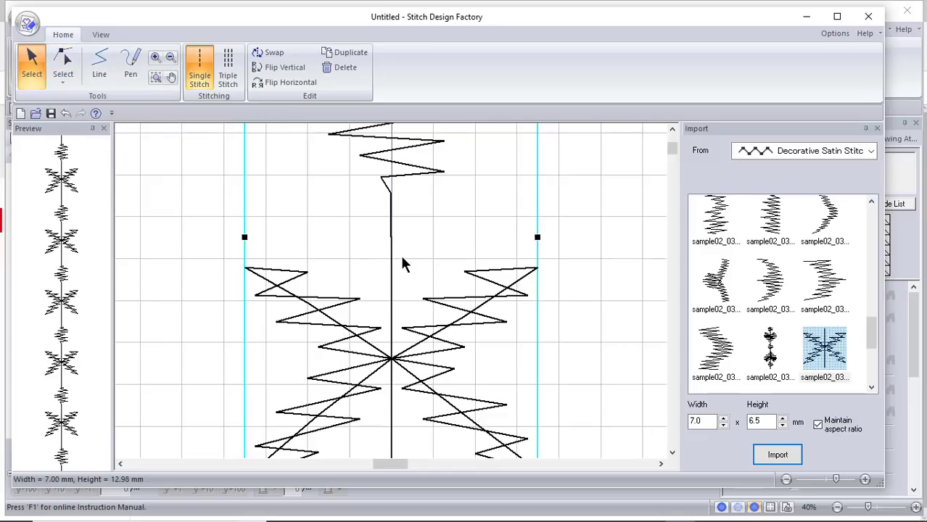
mouse_move(600, 195)
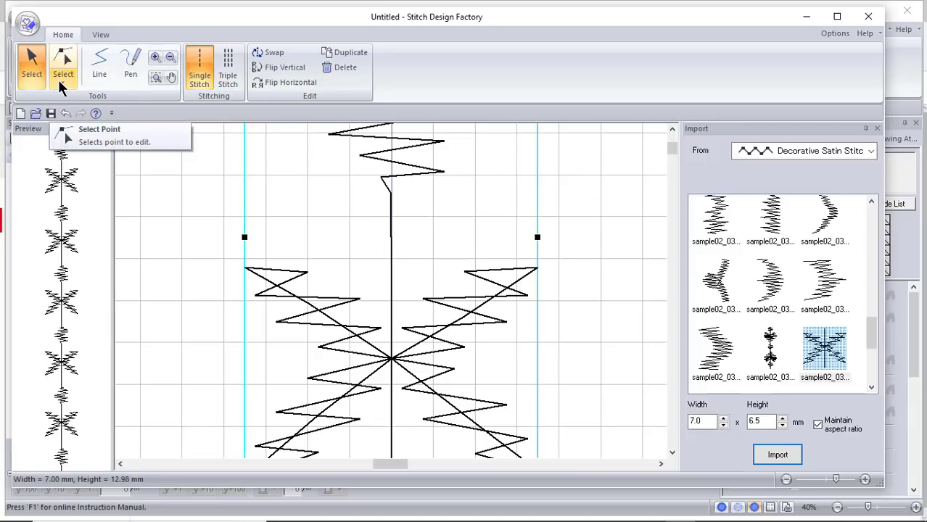
Switch to the Select Point tool so the pattern's 57 stitch points show as nodes.
click(99, 129)
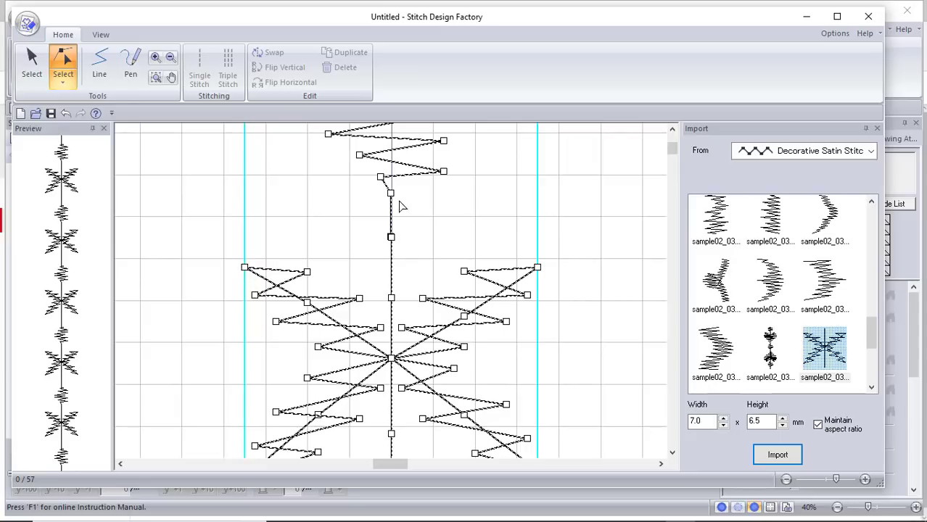
Select a stray point on the centre line for deletion.
click(197, 68)
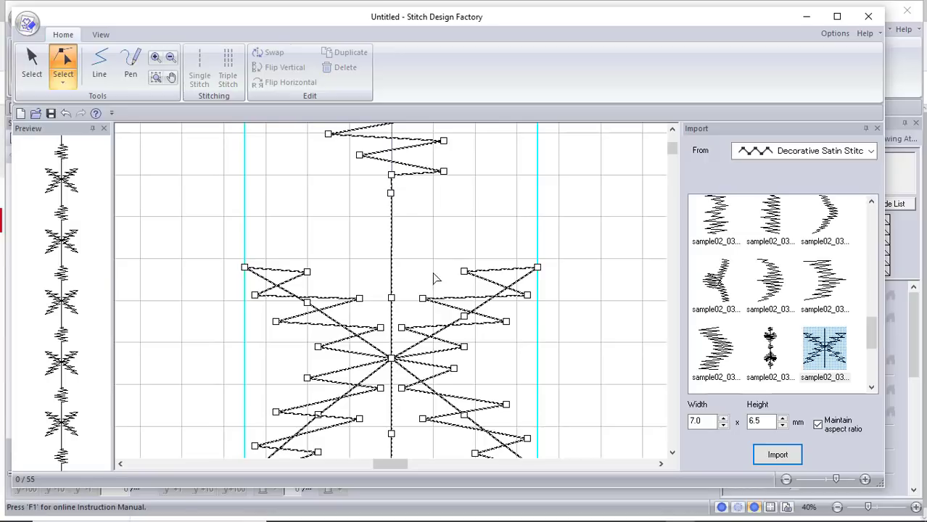
mouse_move(568, 287)
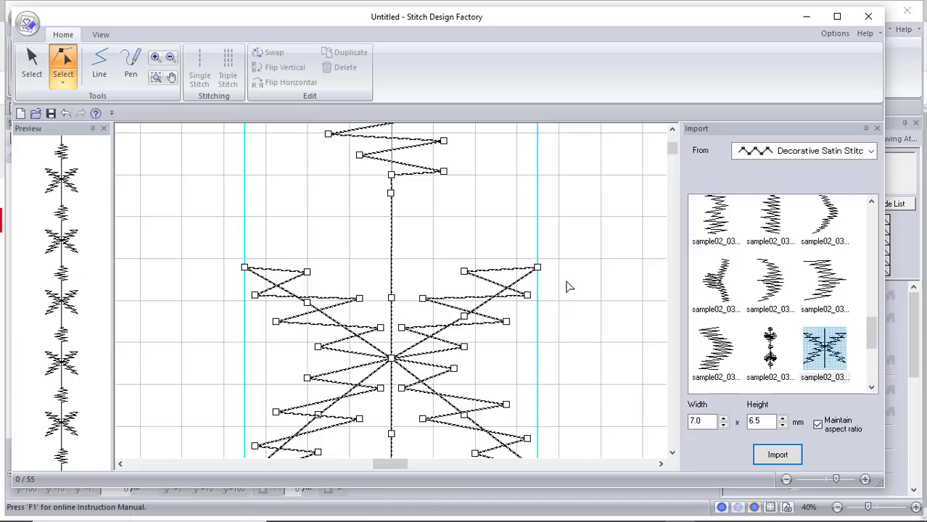
mouse_move(586, 318)
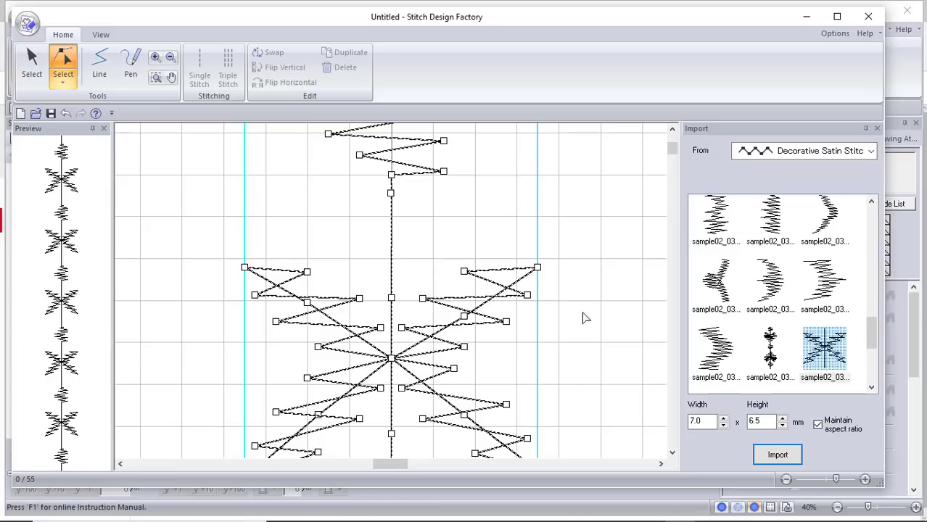
mouse_move(587, 378)
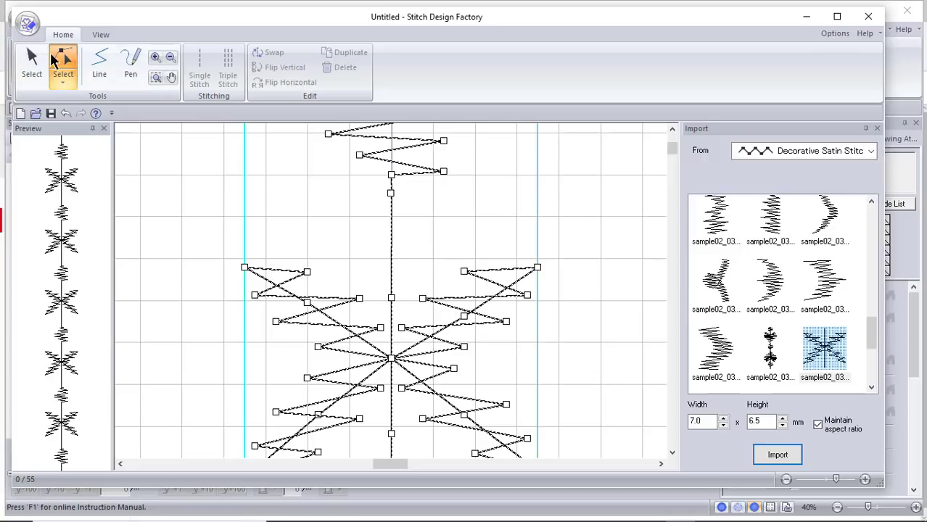
Save the pattern as SDFLesson1_06.psf, keeping the PE-DESIGN Sewing Data File type.
click(28, 20)
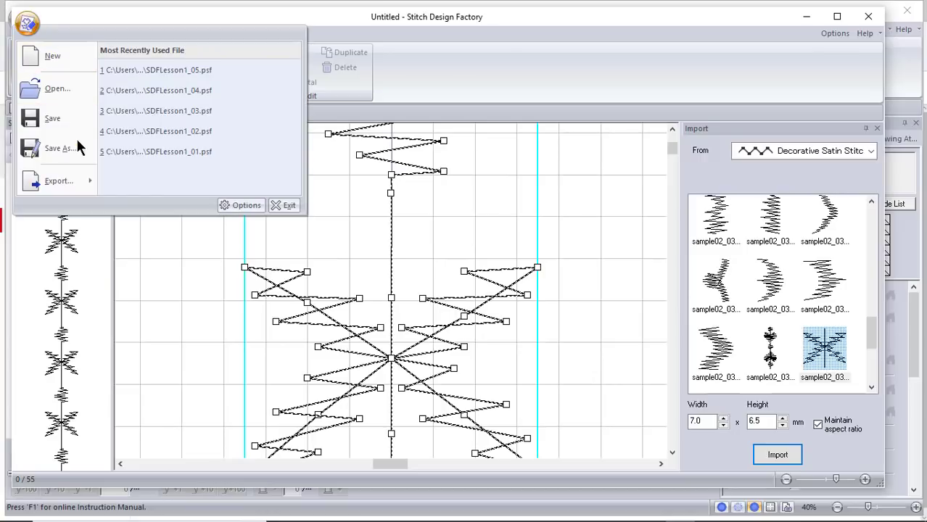
click(60, 148)
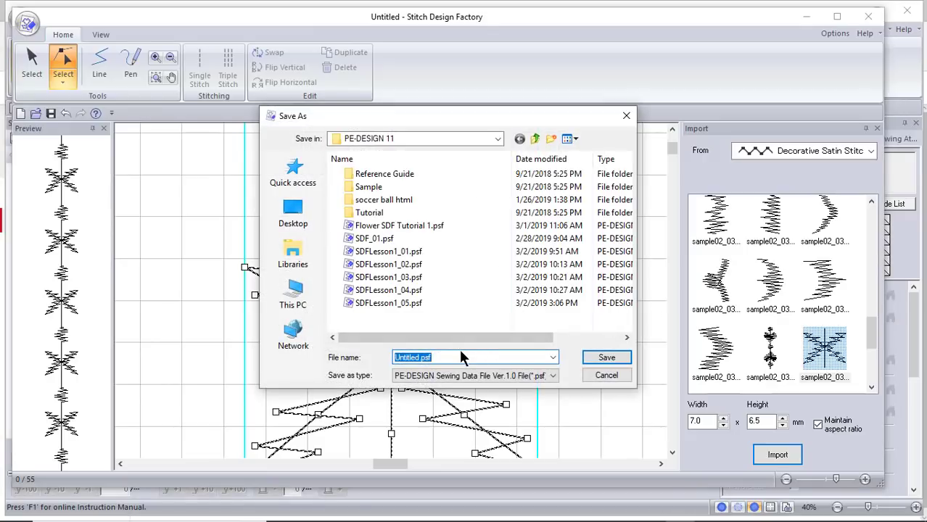
text(SDFLesson_06)
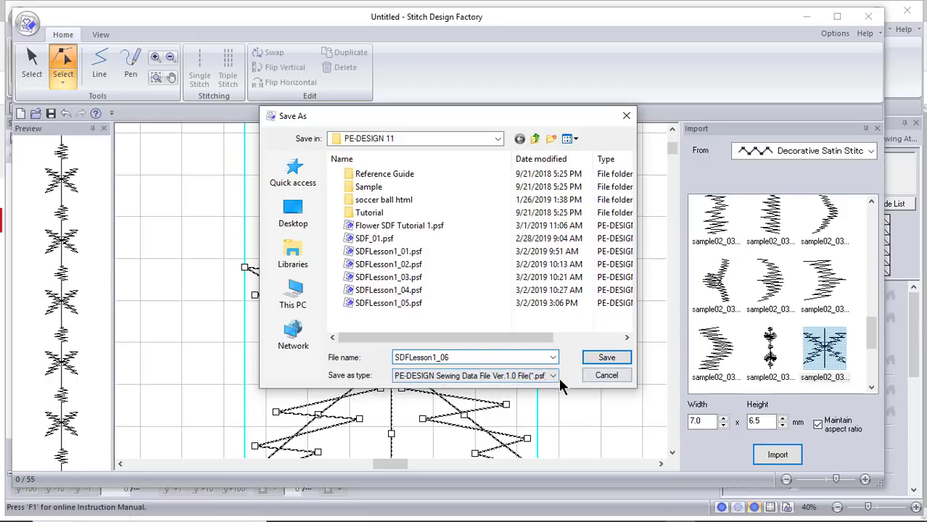
click(560, 374)
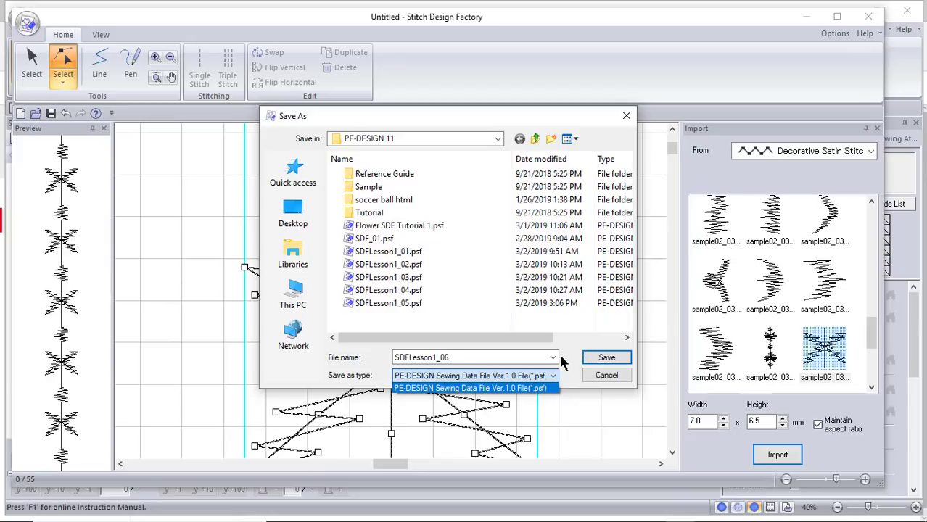
click(606, 356)
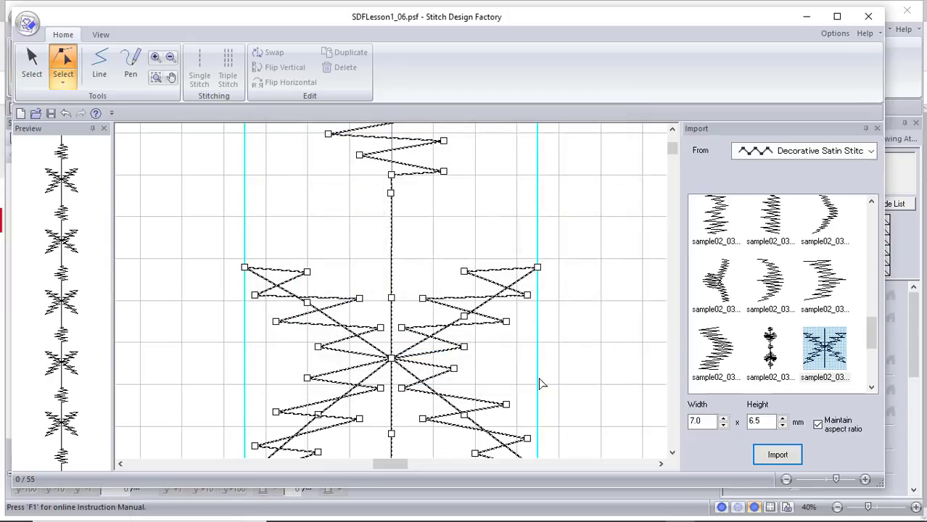
mouse_move(482, 385)
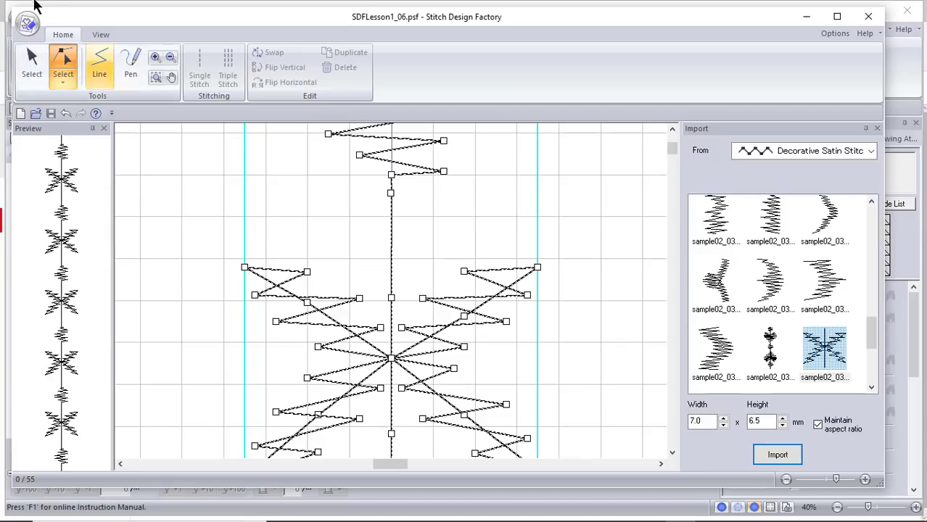
click(21, 22)
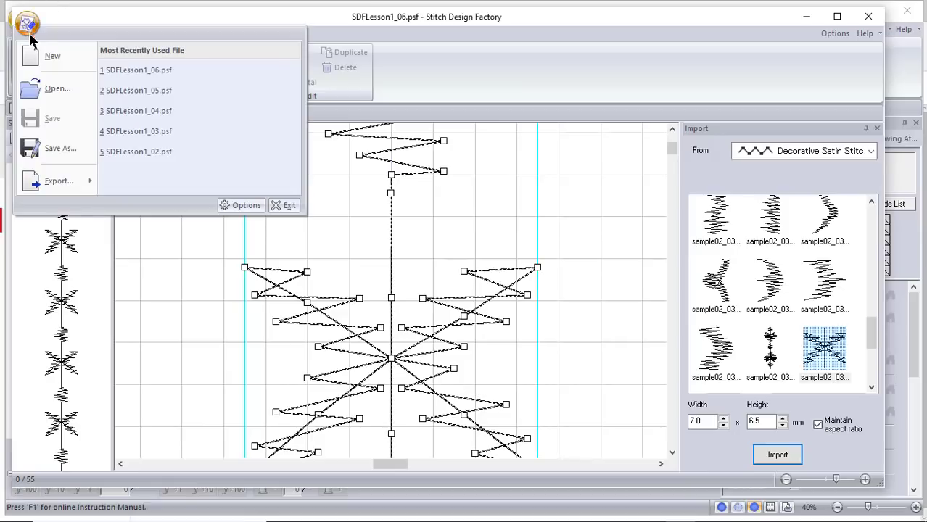
click(58, 180)
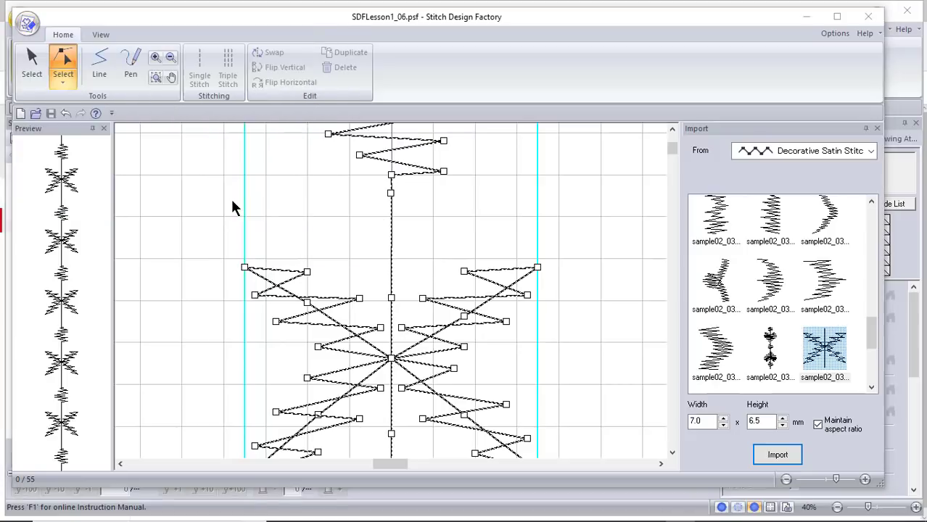
Show the Network Machine Settings listing the registered machine Lilly.
click(835, 33)
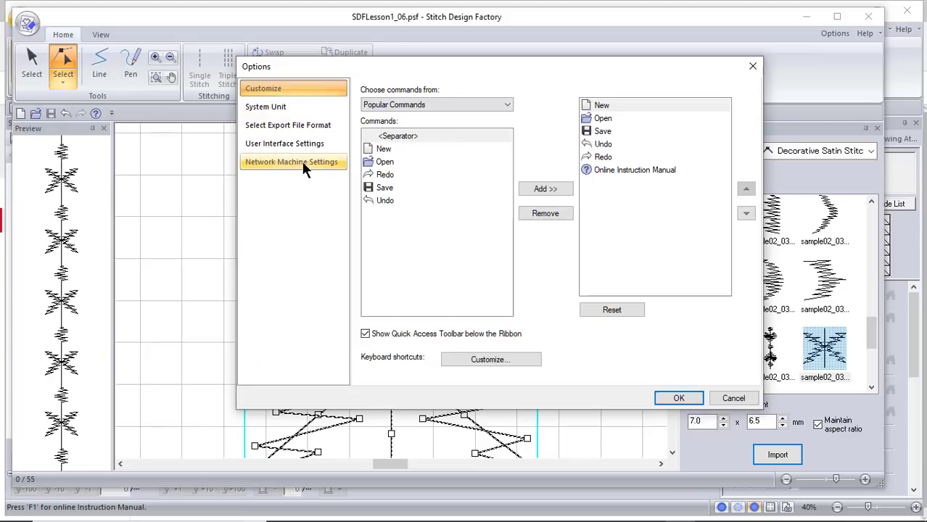
mouse_move(297, 168)
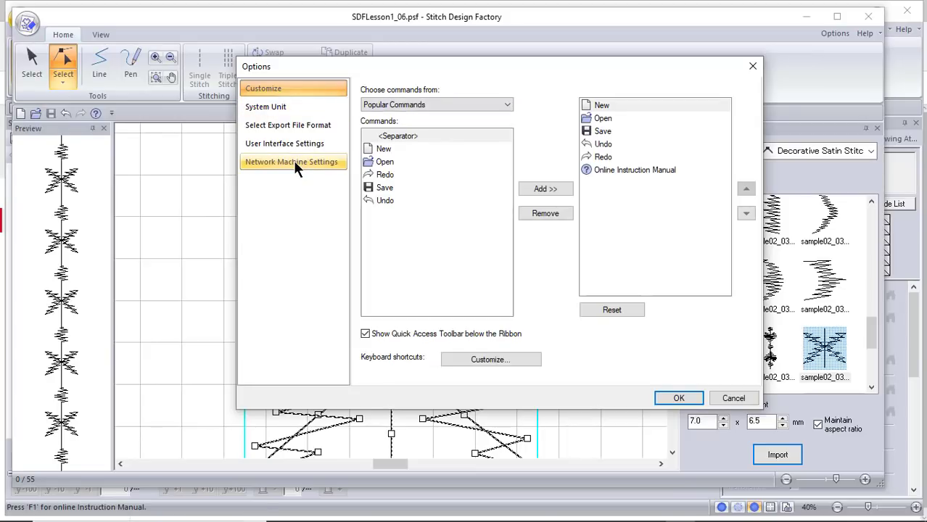
click(293, 162)
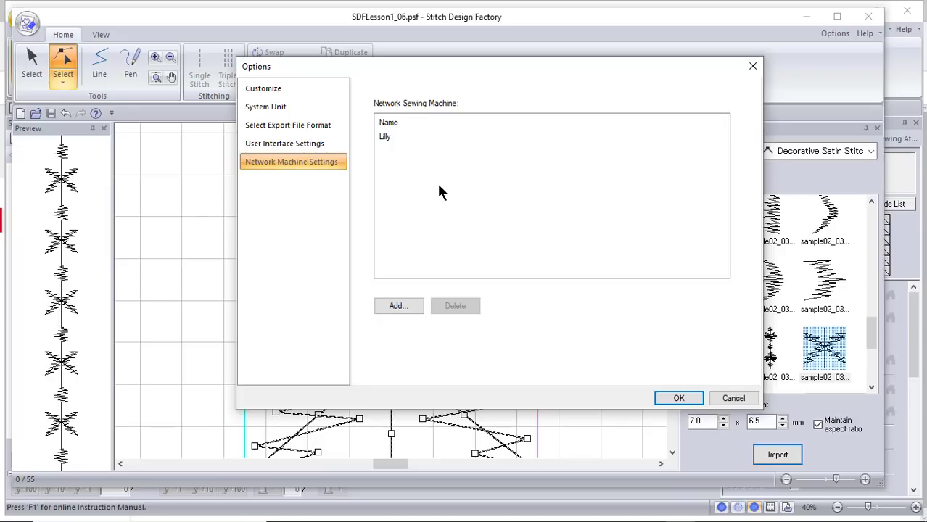
mouse_move(406, 245)
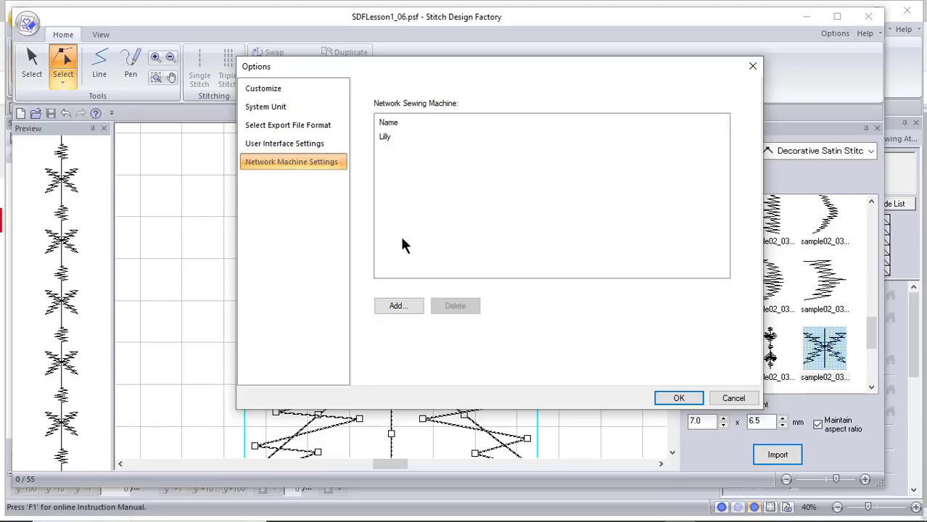
mouse_move(377, 246)
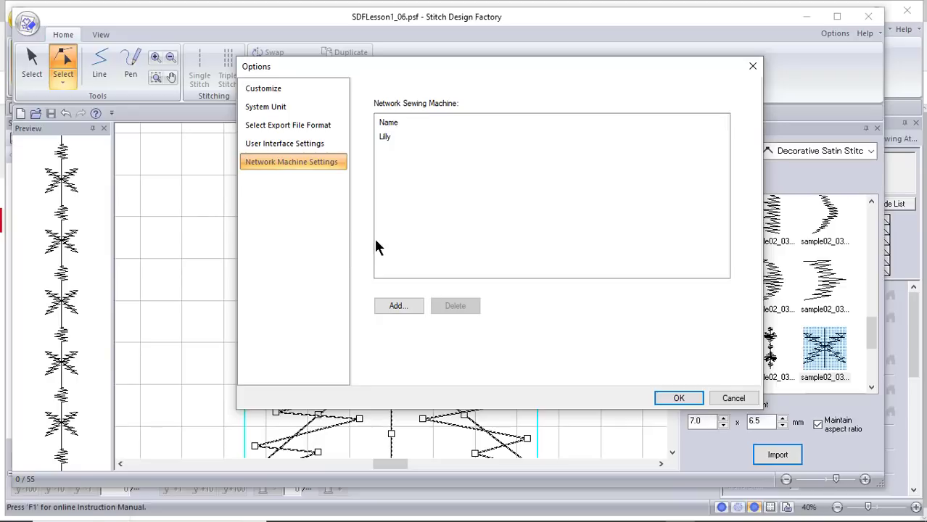
mouse_move(580, 255)
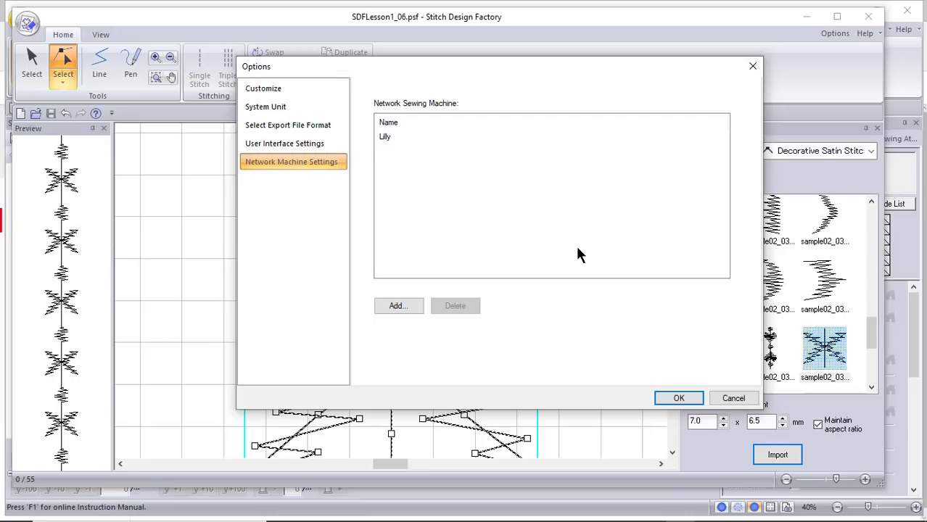
mouse_move(529, 269)
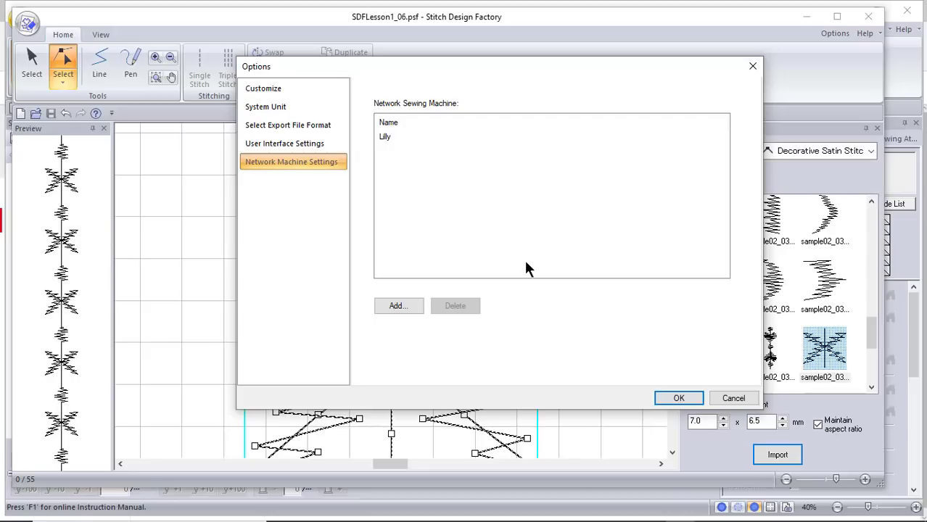
mouse_move(530, 272)
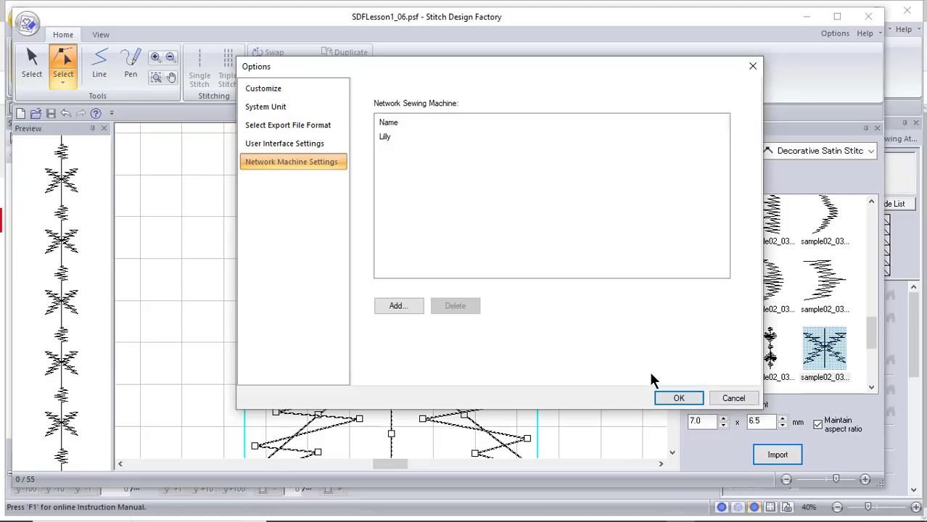
Export the pattern to the network machine and acknowledge the finished data output.
click(734, 398)
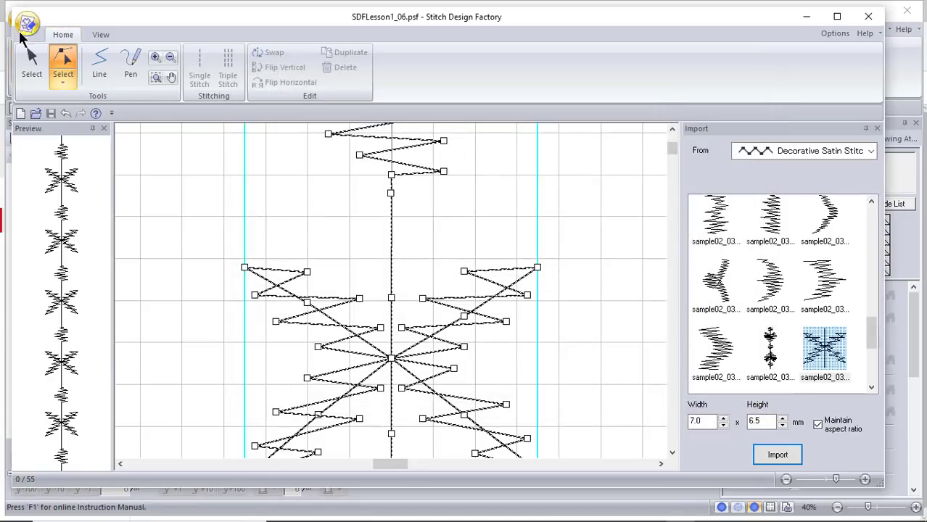
click(23, 19)
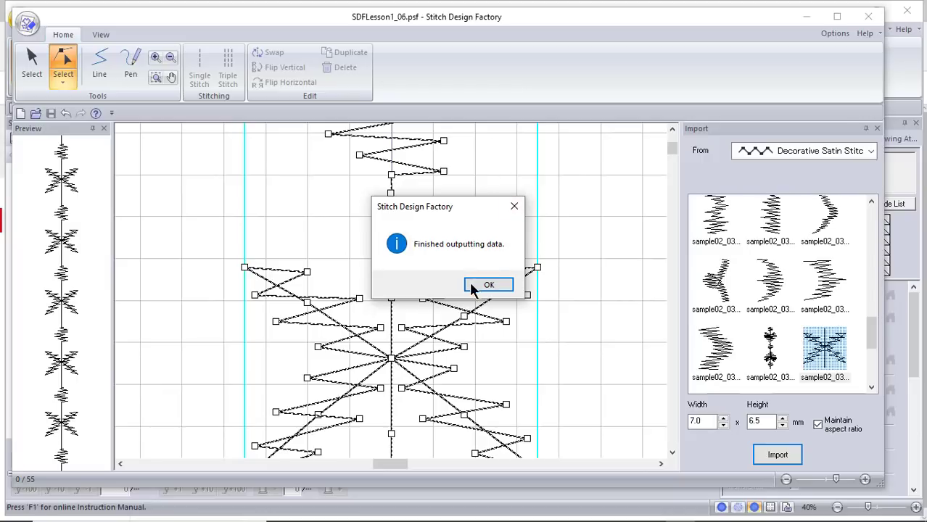
click(489, 284)
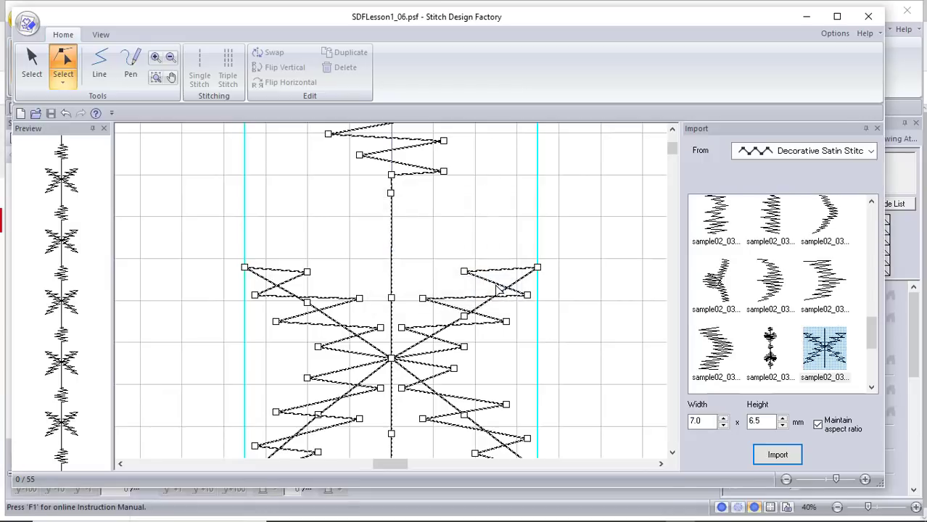
mouse_move(221, 264)
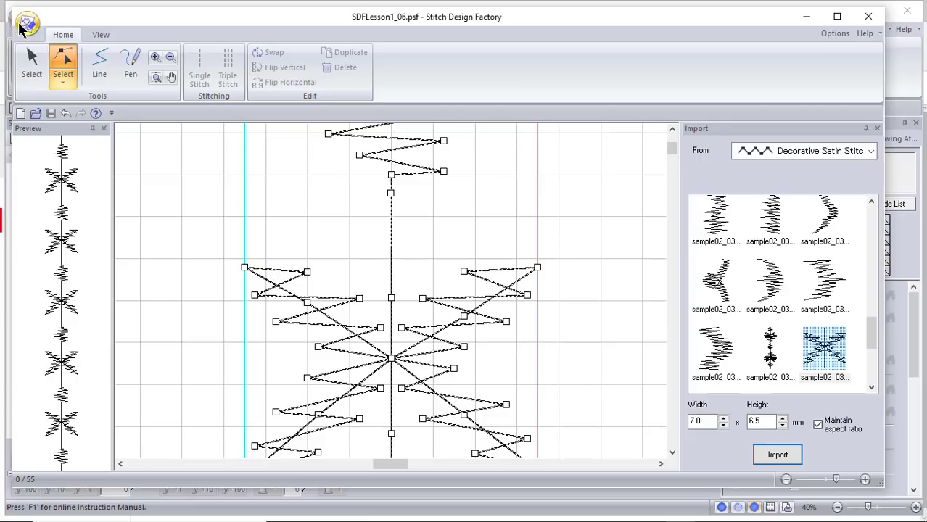
Reset the export file format to the default PMV via Options and confirm the message.
click(23, 16)
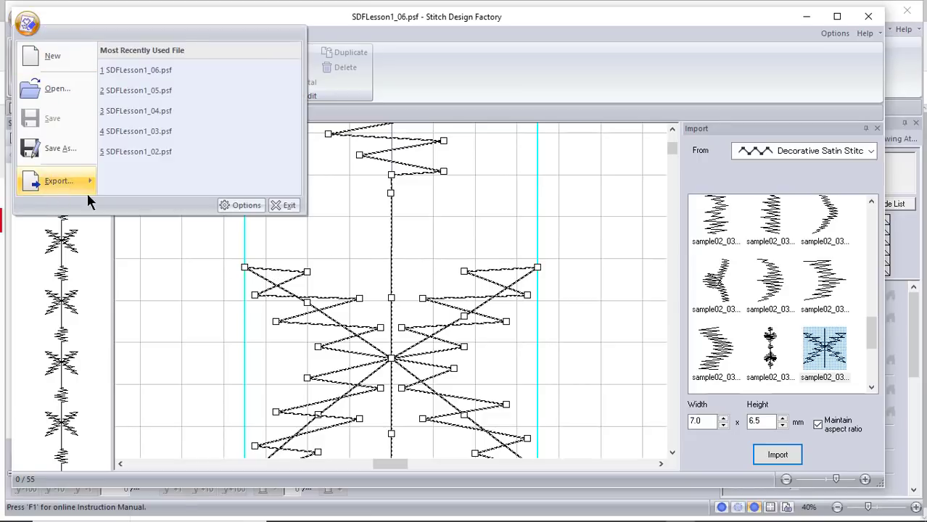
click(246, 206)
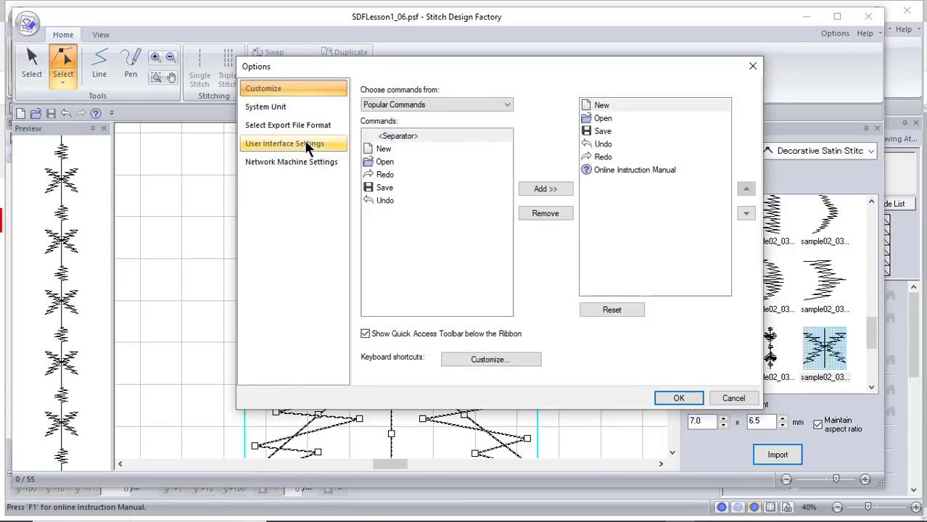
click(287, 124)
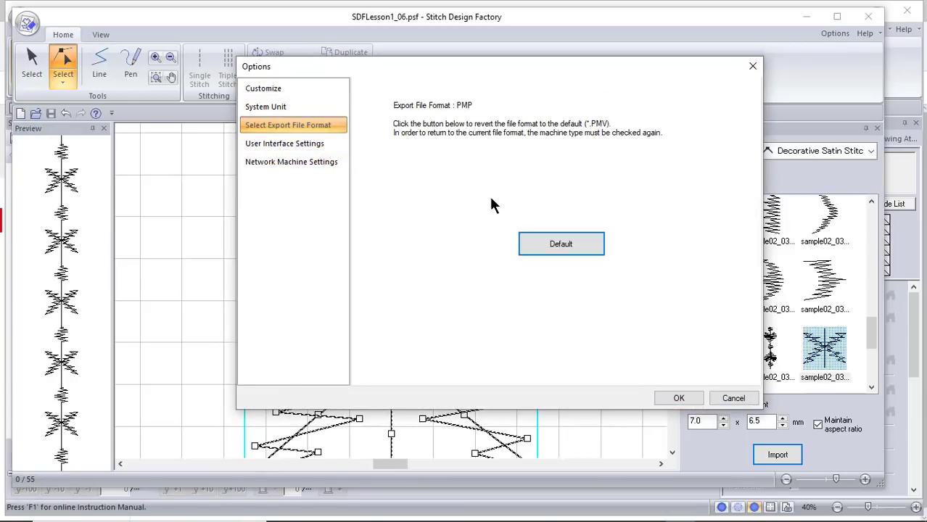
click(560, 243)
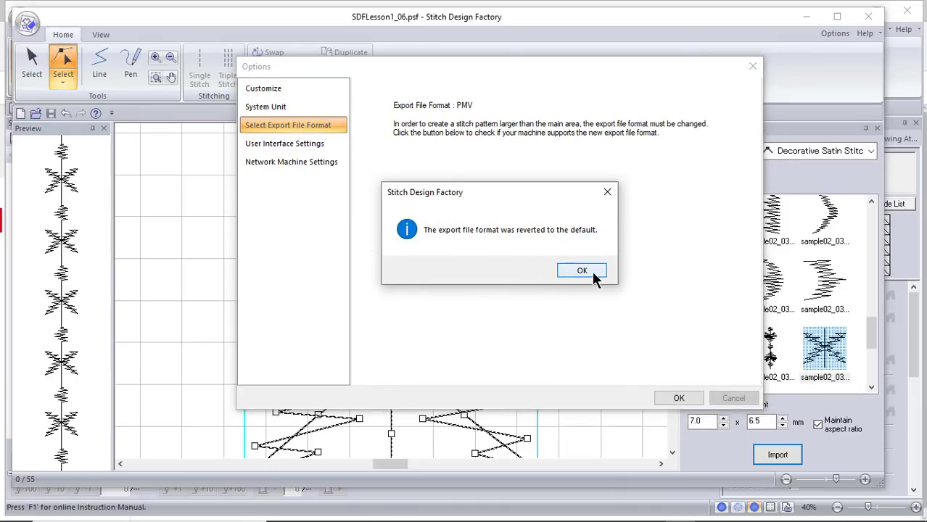
click(582, 270)
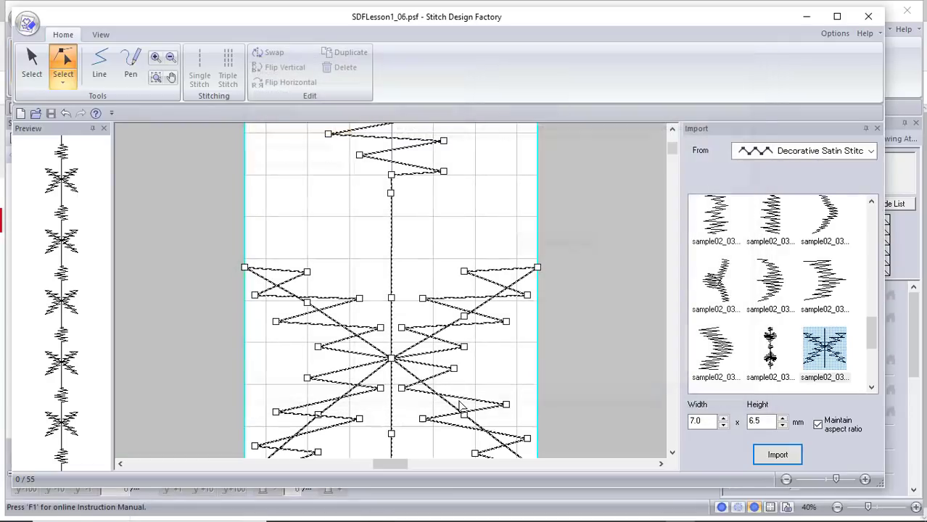
mouse_move(246, 270)
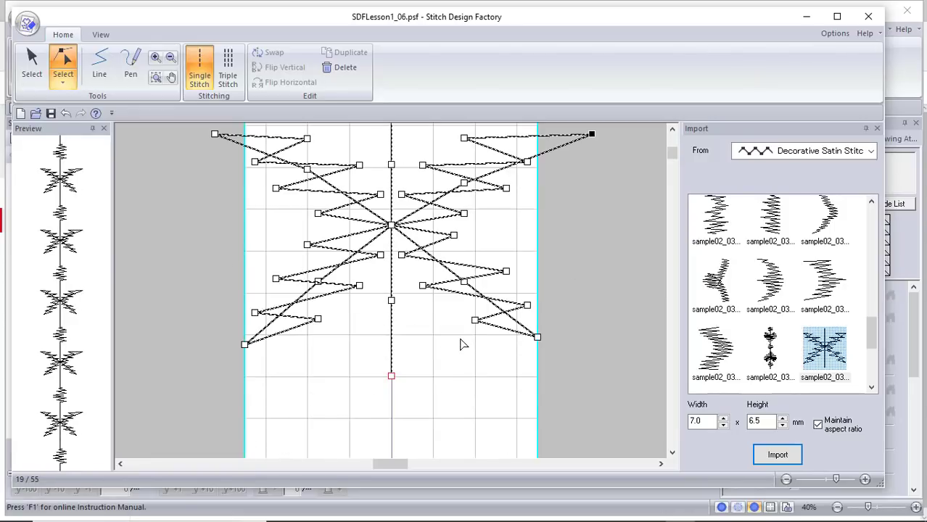
mouse_move(244, 347)
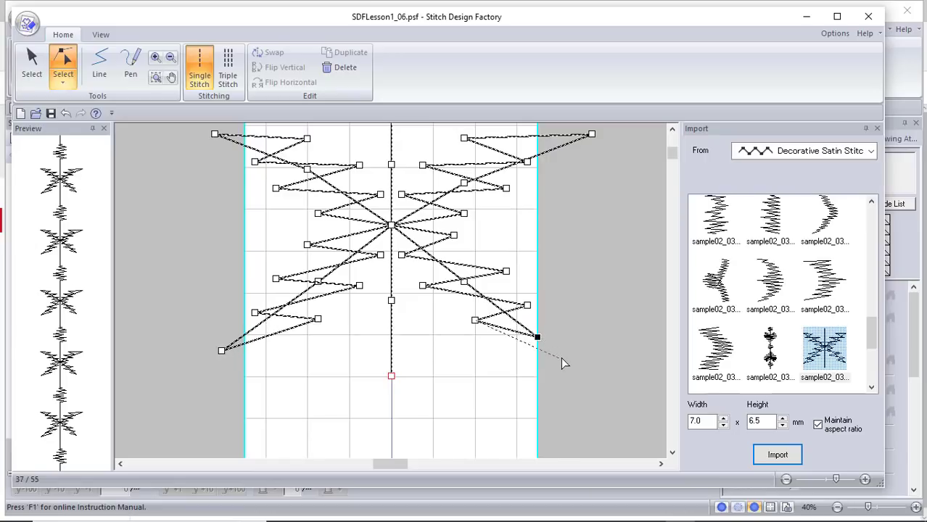
Drag the lower-right stitch point past the main area boundary and go to the file commands to export.
drag(537, 337, 566, 354)
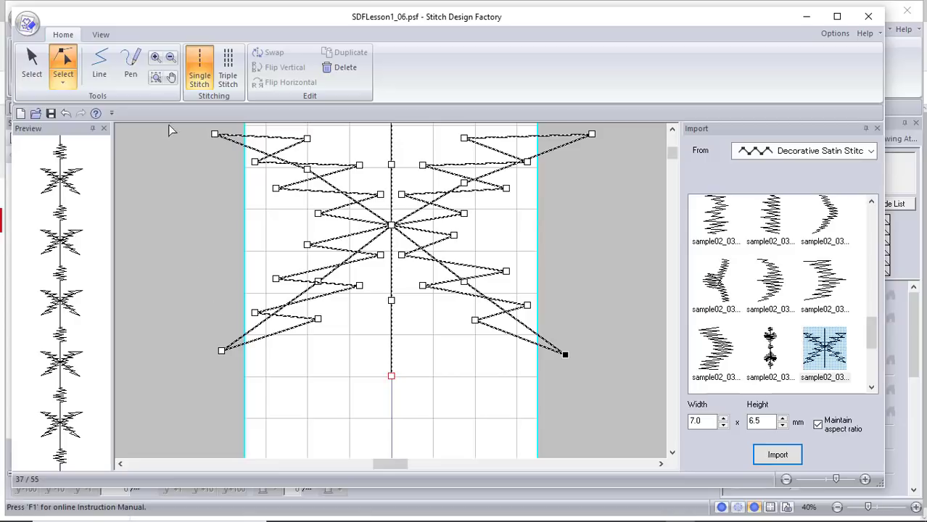
click(29, 20)
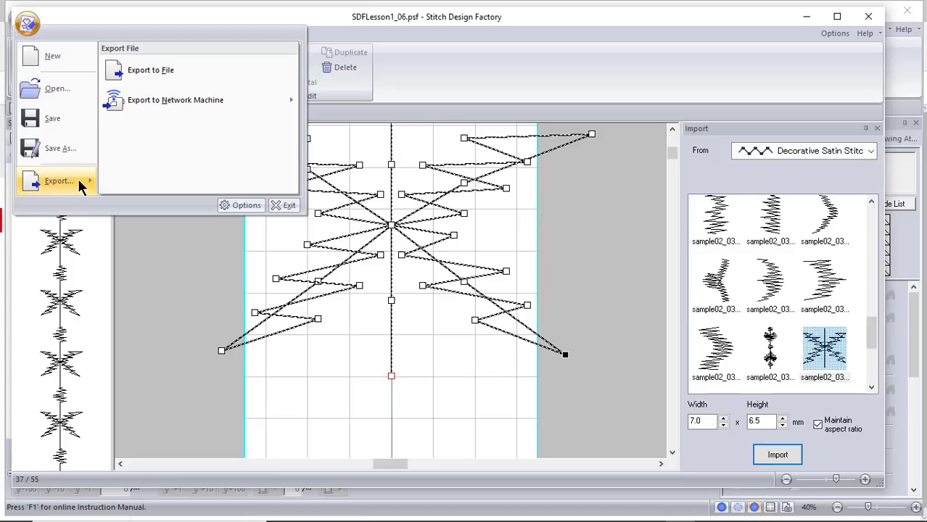
mouse_move(190, 111)
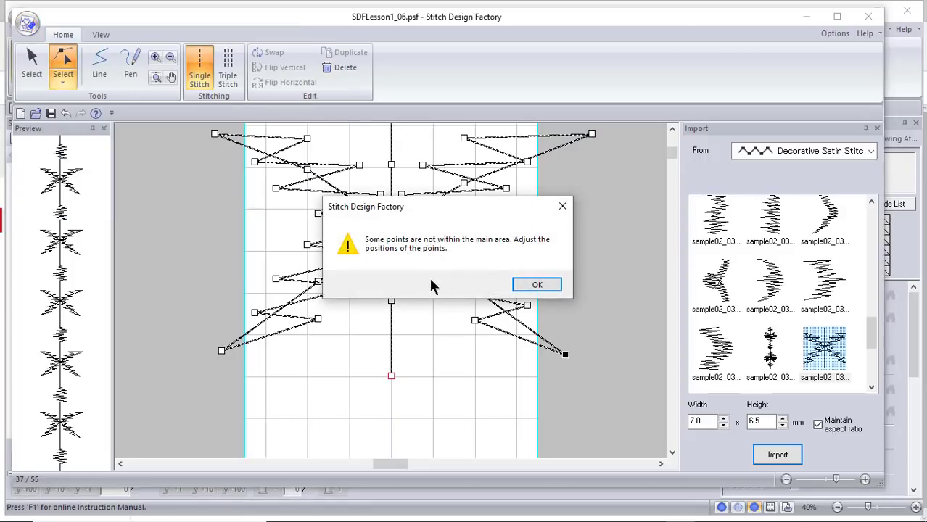
mouse_move(528, 264)
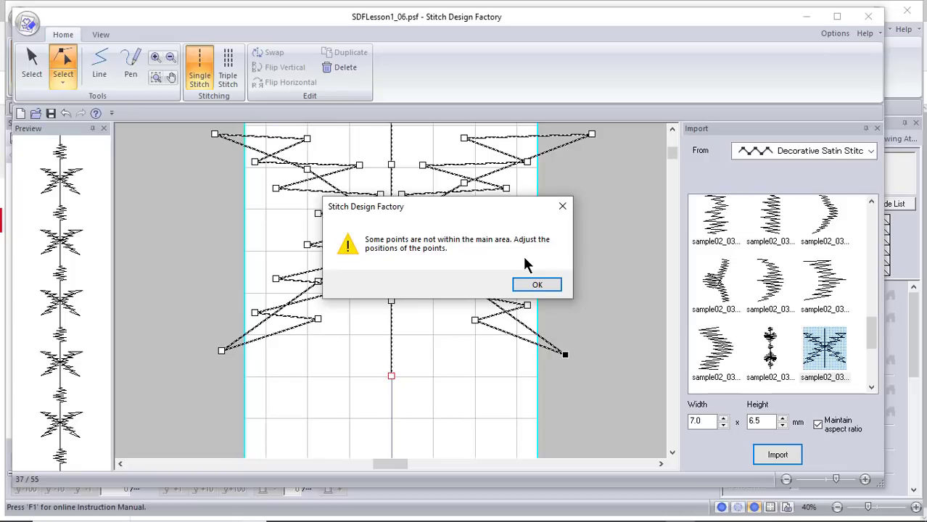
mouse_move(563, 206)
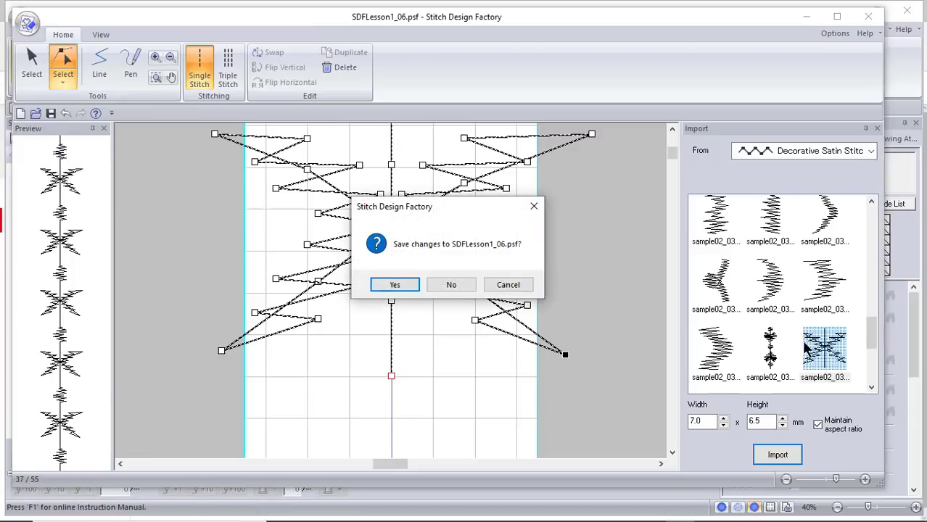
Decline saving, sketch the kite outline with the Line tool, then select all of it for deletion.
click(449, 284)
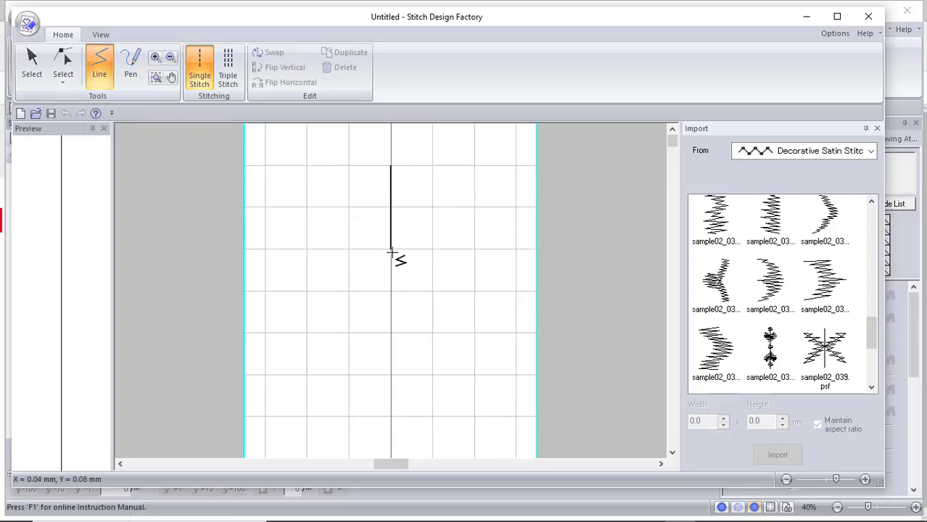
mouse_move(391, 253)
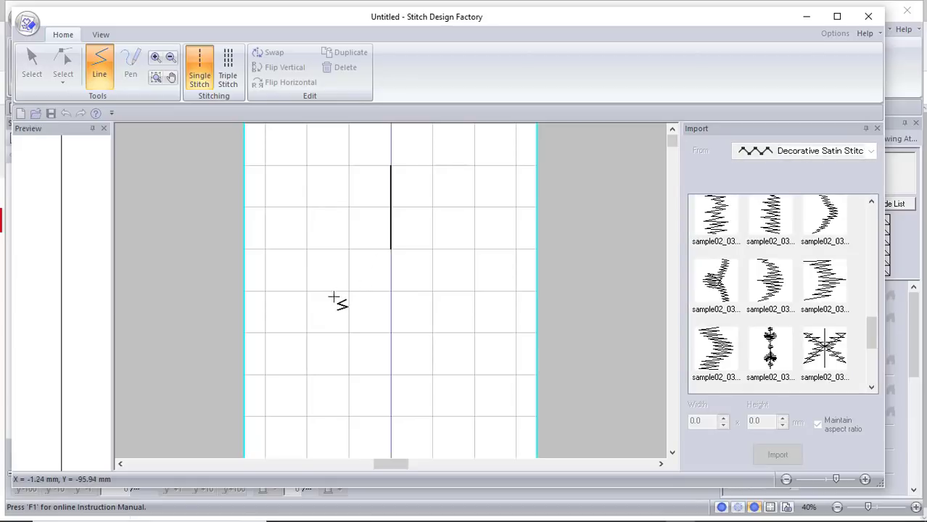
mouse_move(314, 314)
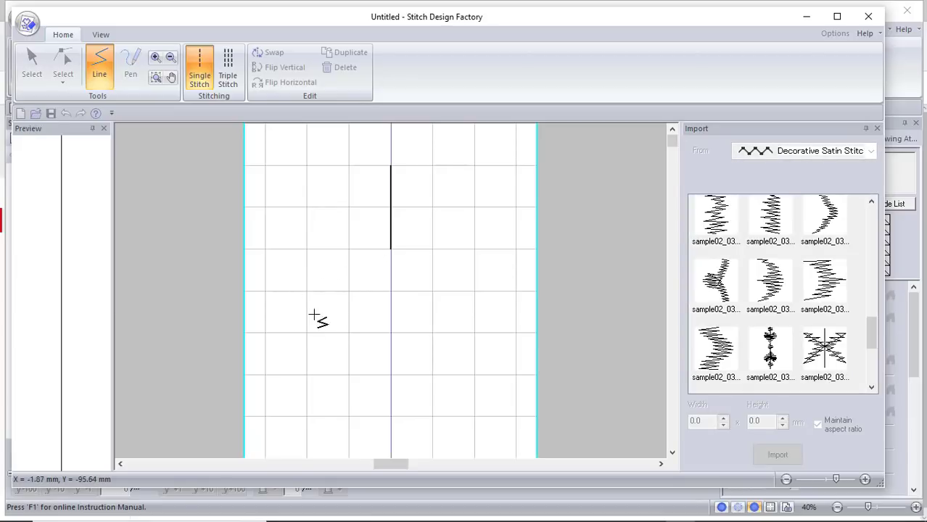
click(309, 331)
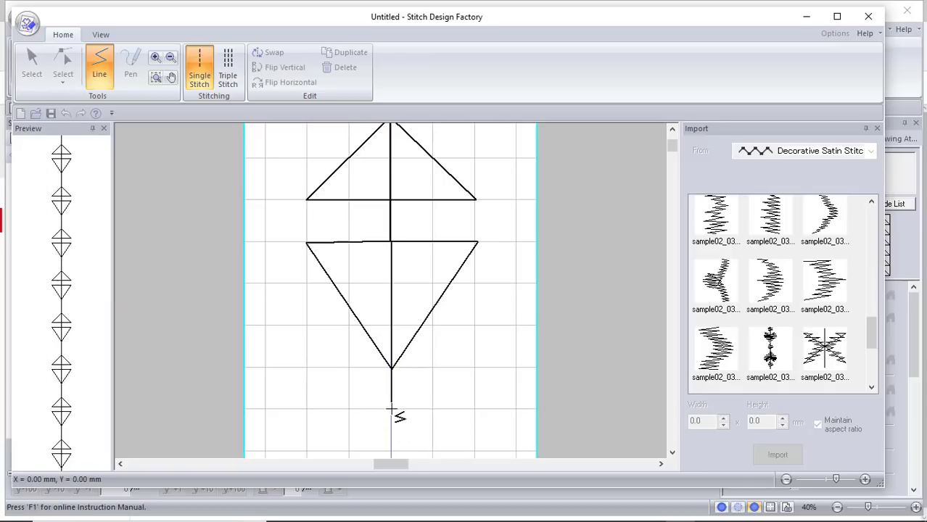
mouse_move(385, 409)
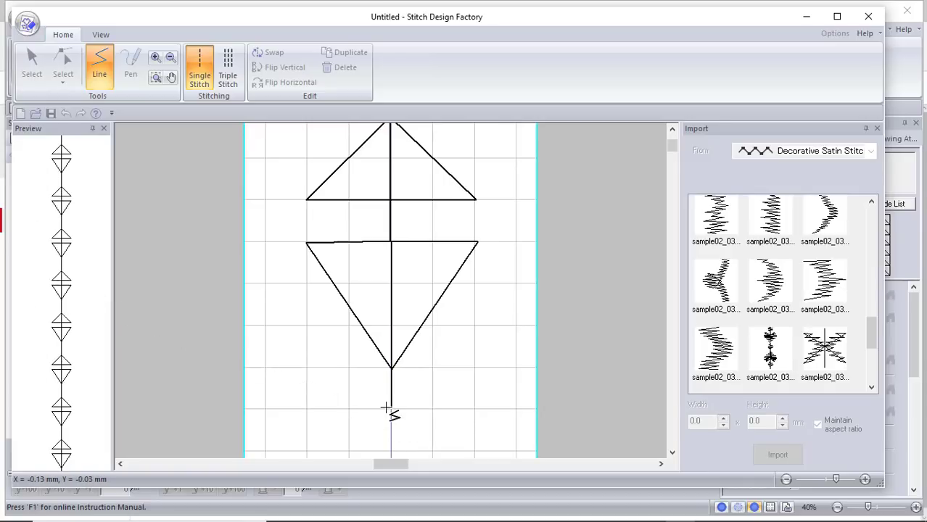
click(28, 65)
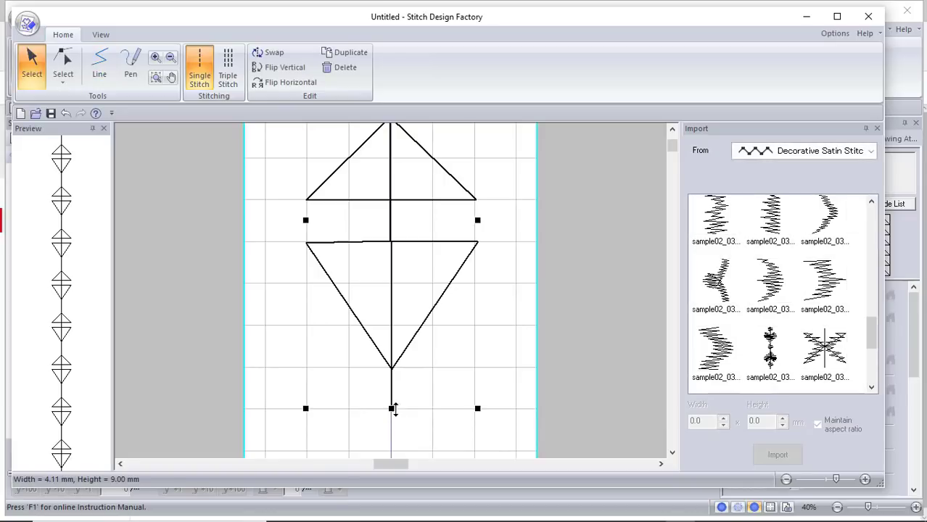
mouse_move(507, 377)
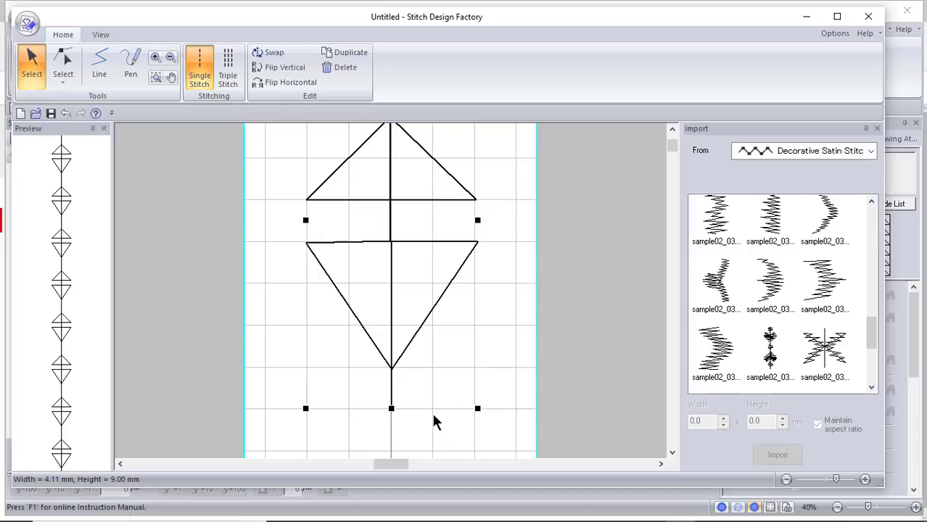
mouse_move(446, 385)
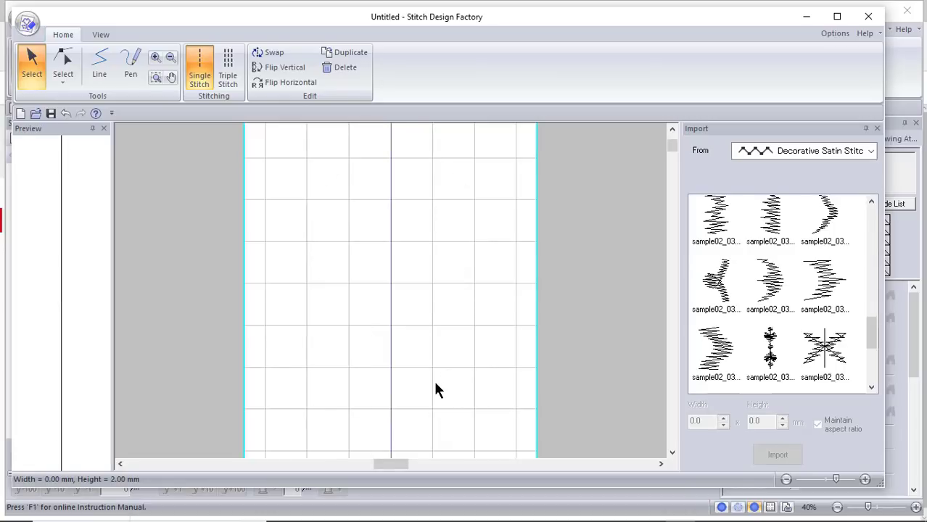
With the Pen tool, draw a winding line from the top to the bottom of the grid and finish it.
click(131, 63)
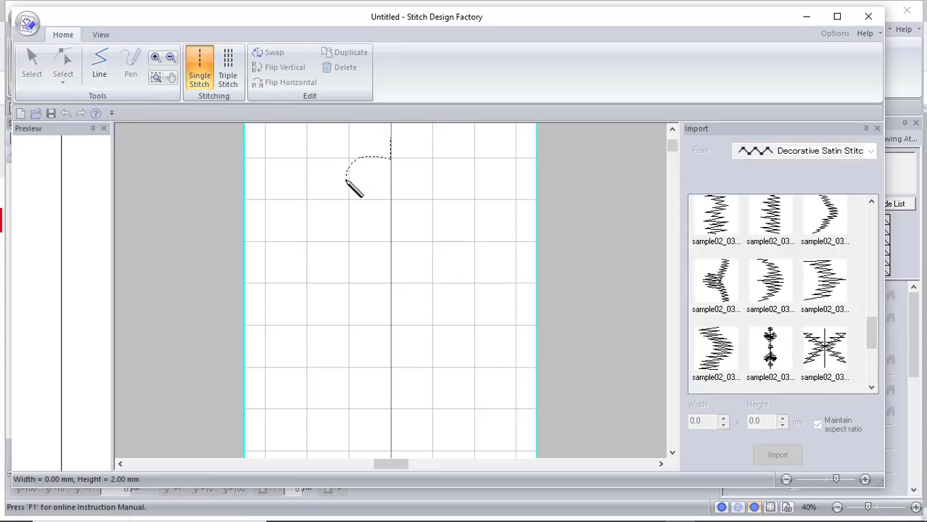
drag(347, 180, 288, 231)
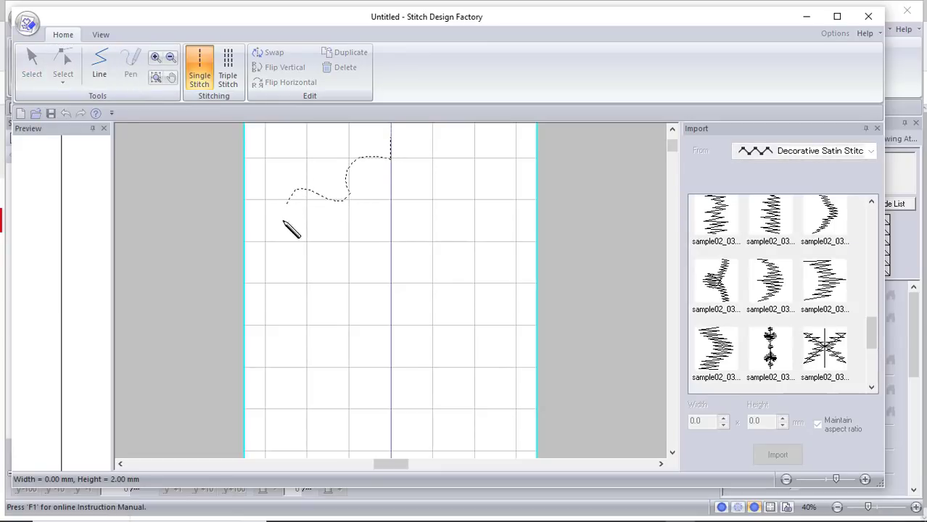
drag(290, 230, 394, 352)
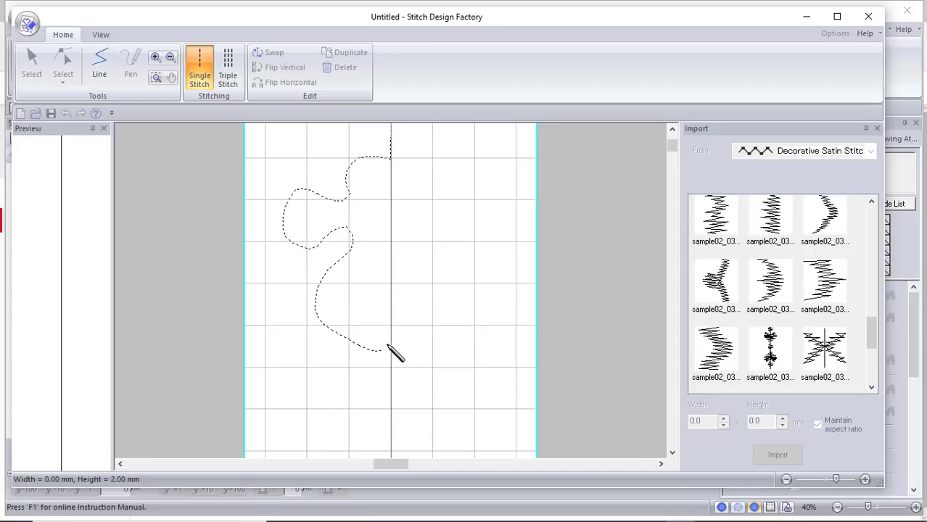
drag(394, 356, 479, 403)
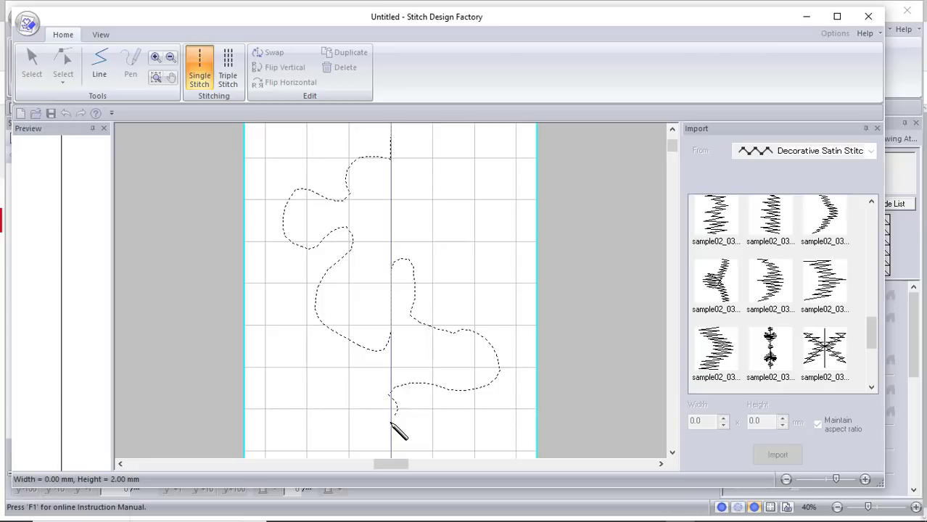
click(130, 61)
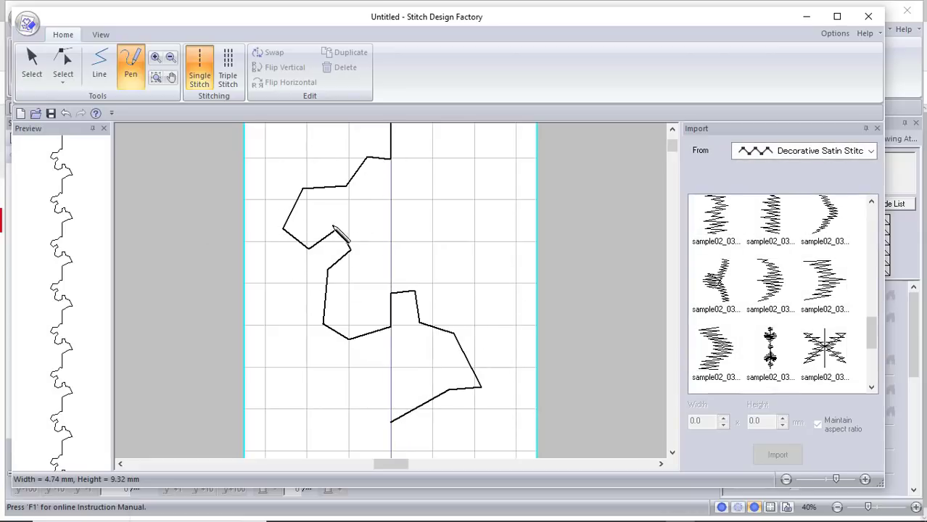
mouse_move(441, 303)
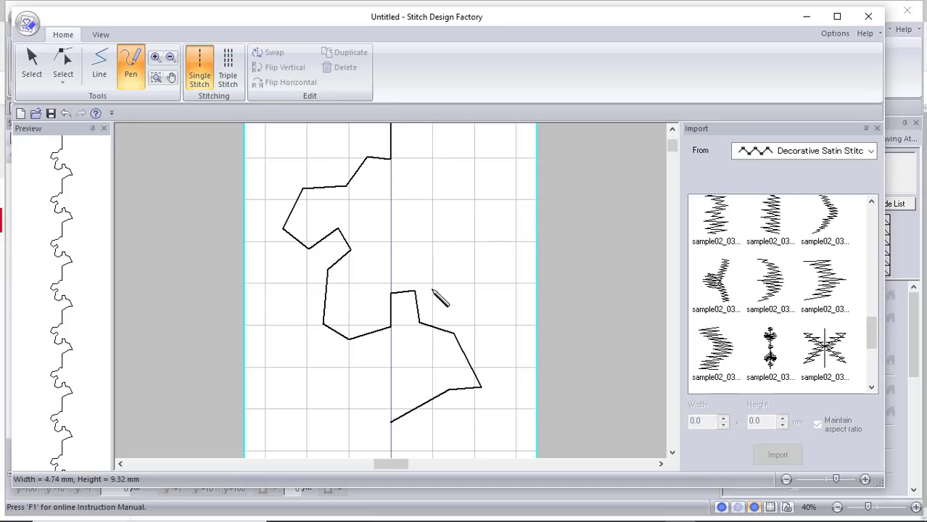
mouse_move(389, 300)
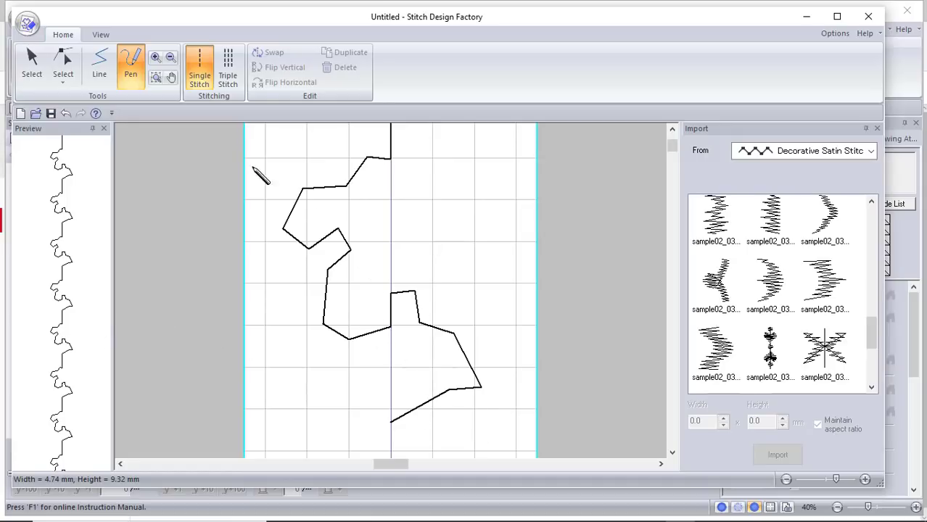
Show the line's 21 editable points with the Select tool and right-click an upper-left point for Delete.
click(62, 65)
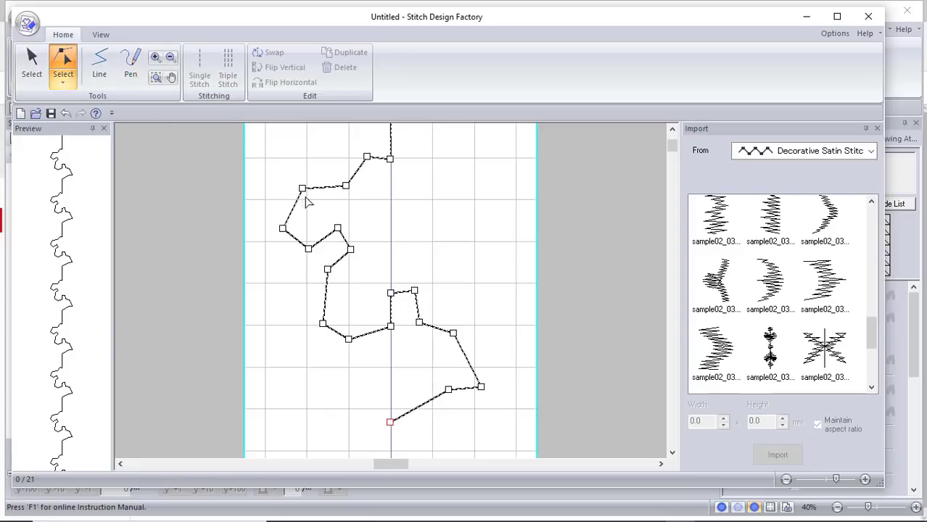
right_click(302, 188)
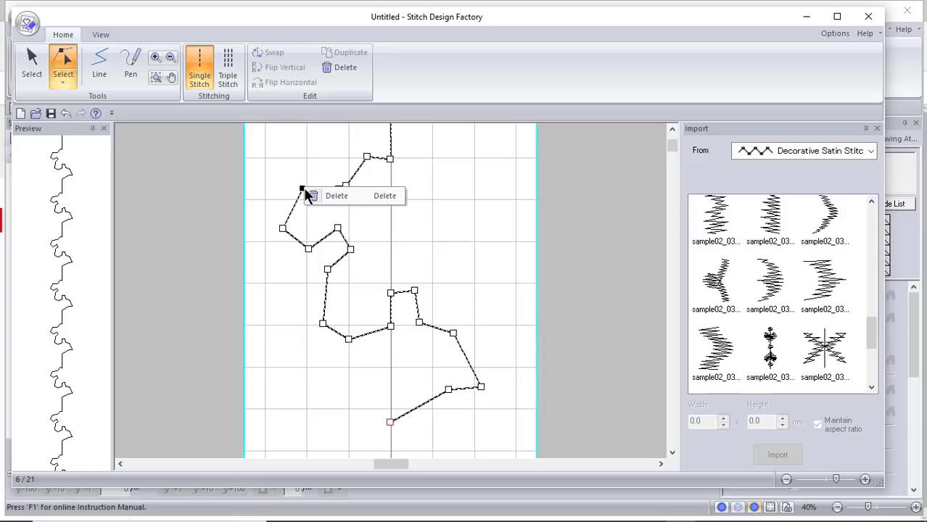
mouse_move(289, 180)
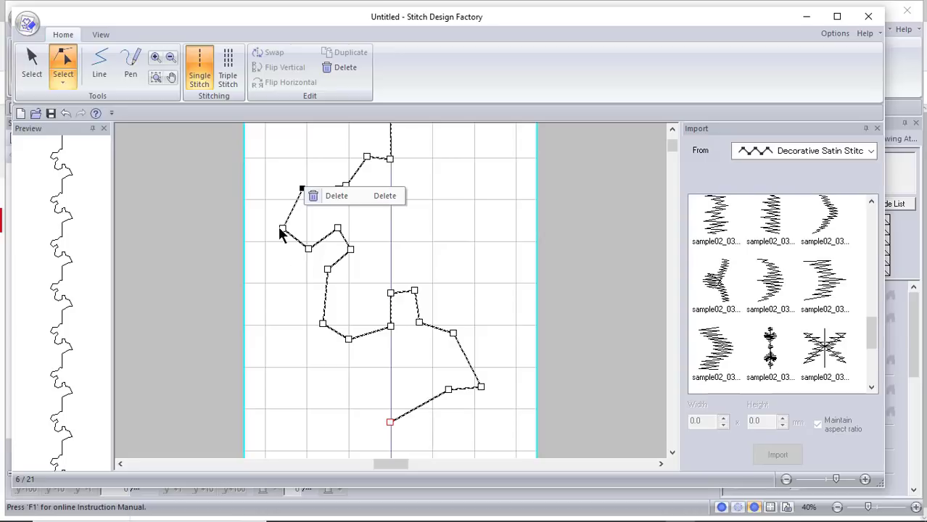
mouse_move(279, 212)
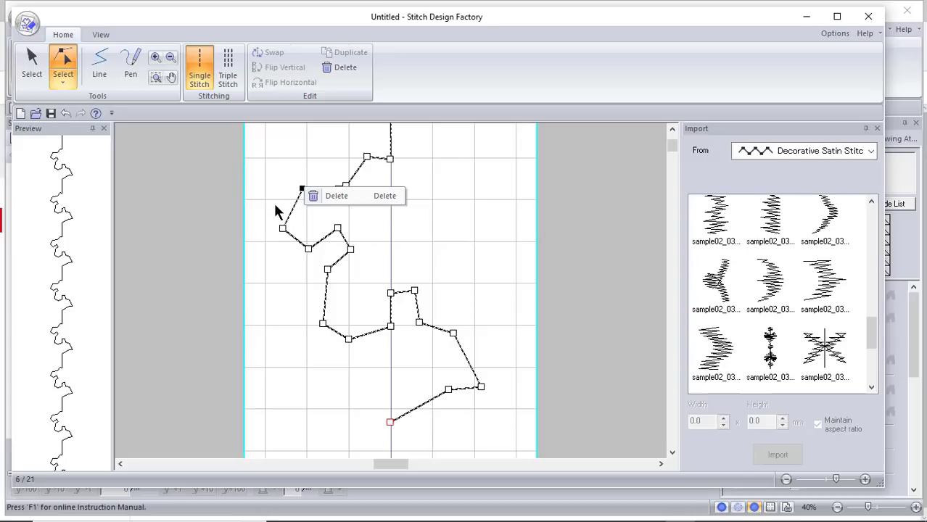
mouse_move(450, 227)
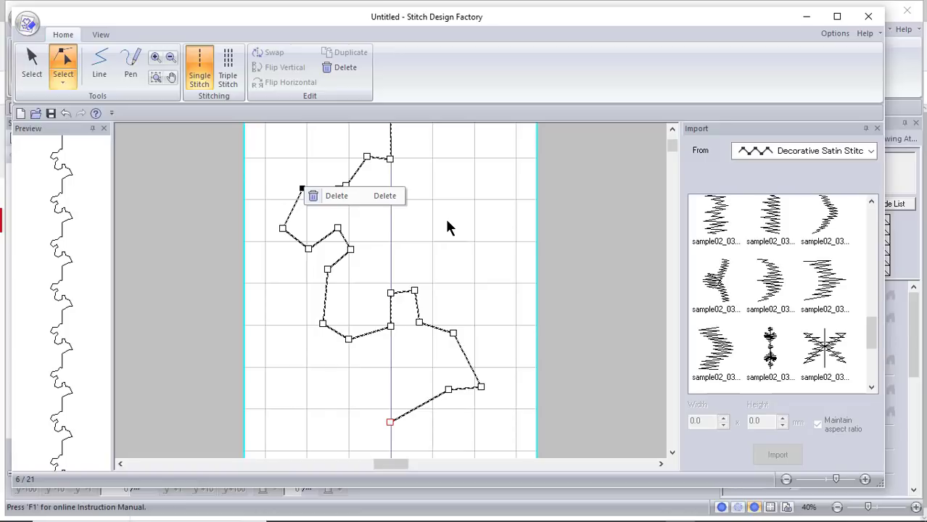
mouse_move(426, 490)
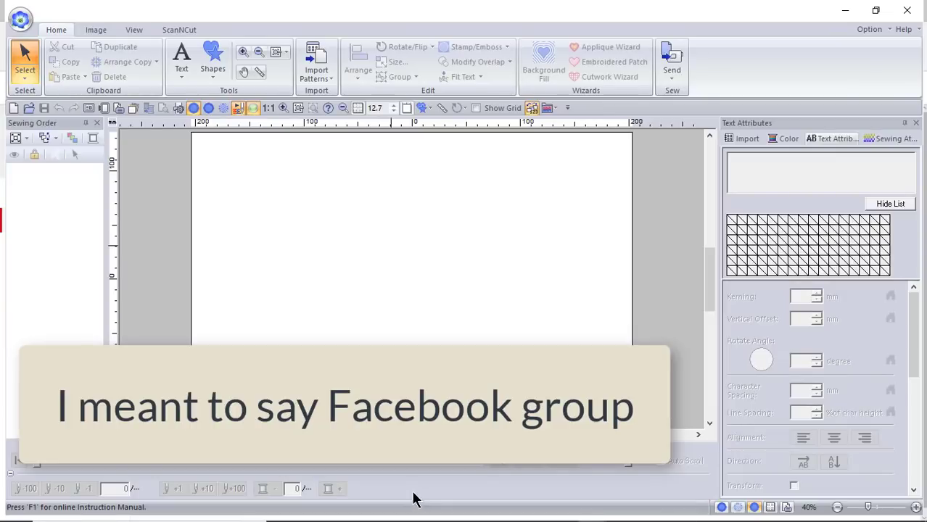
Switch to PE-Design showing the red 'Just Stitchin with the Brother Luminaire' lettering.
click(21, 20)
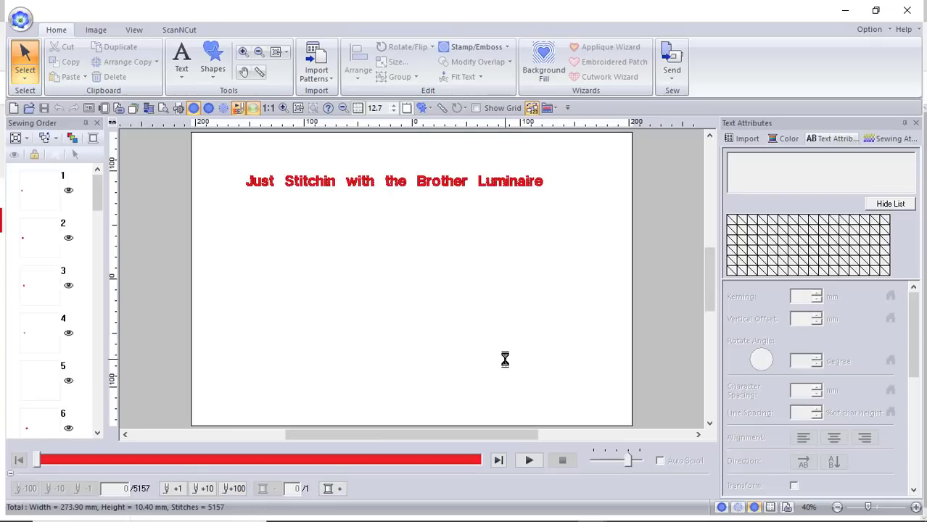
mouse_move(514, 243)
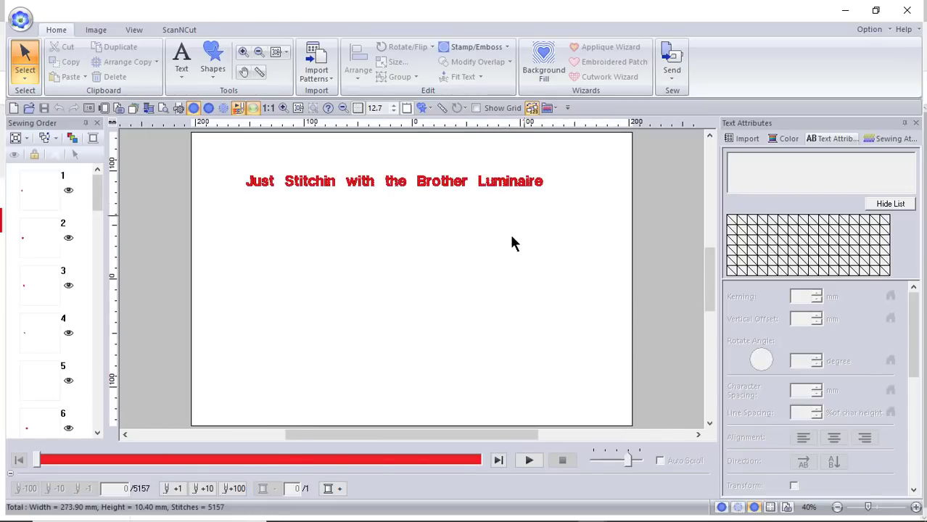